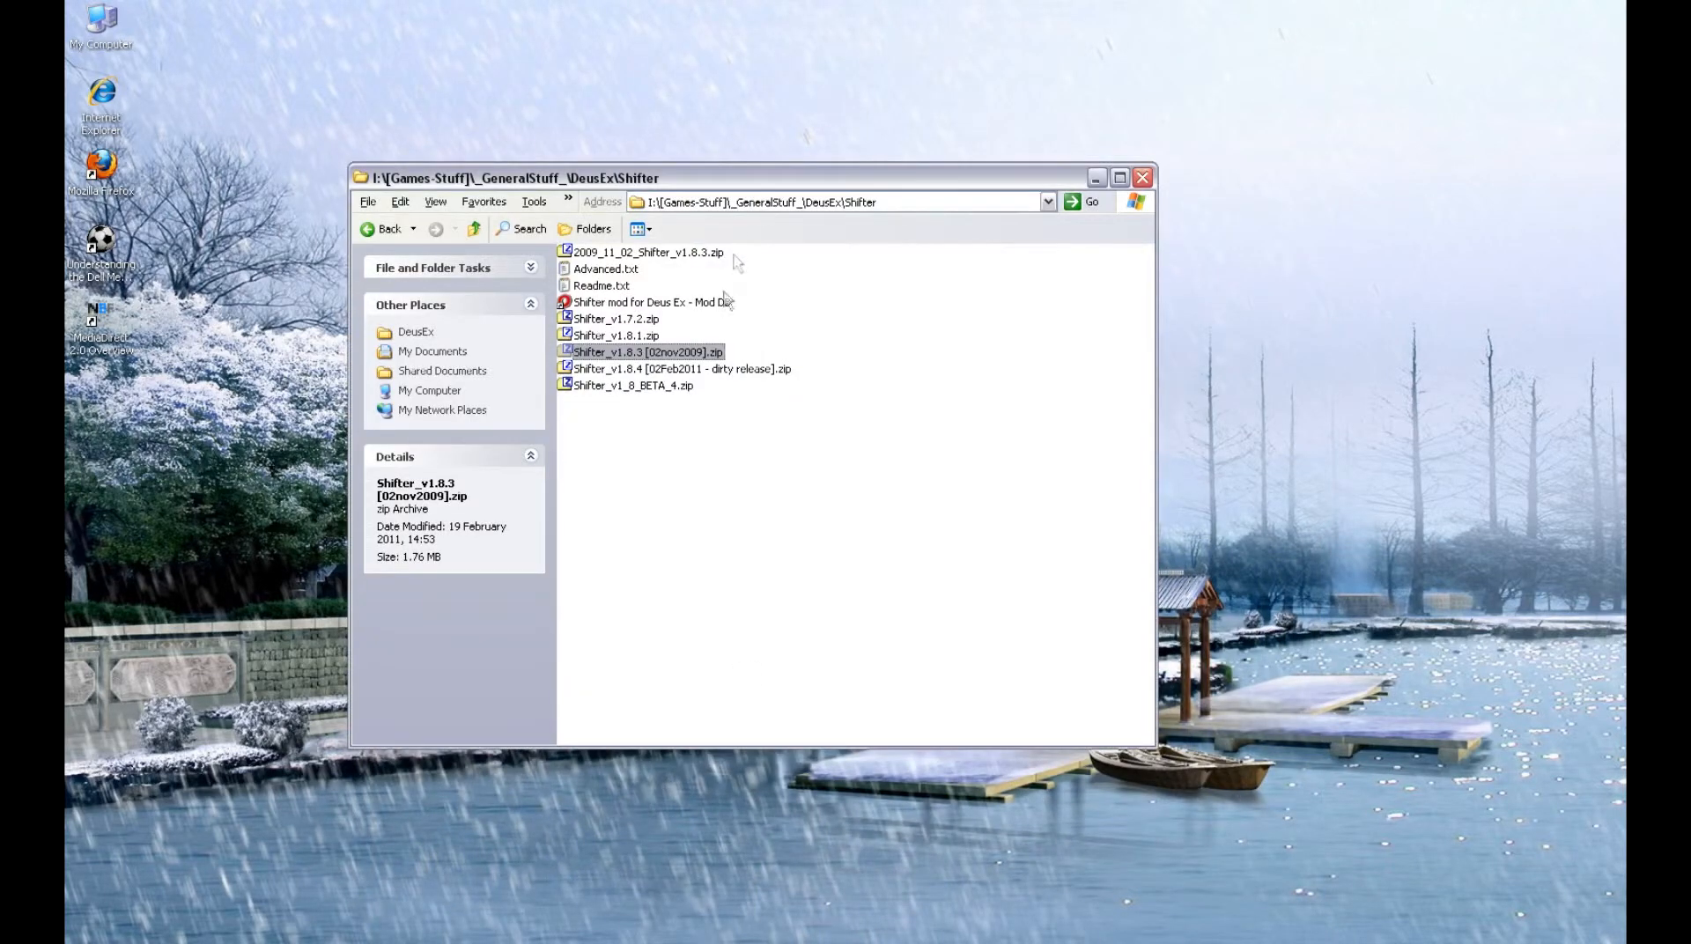
pyautogui.moveTo(741, 299)
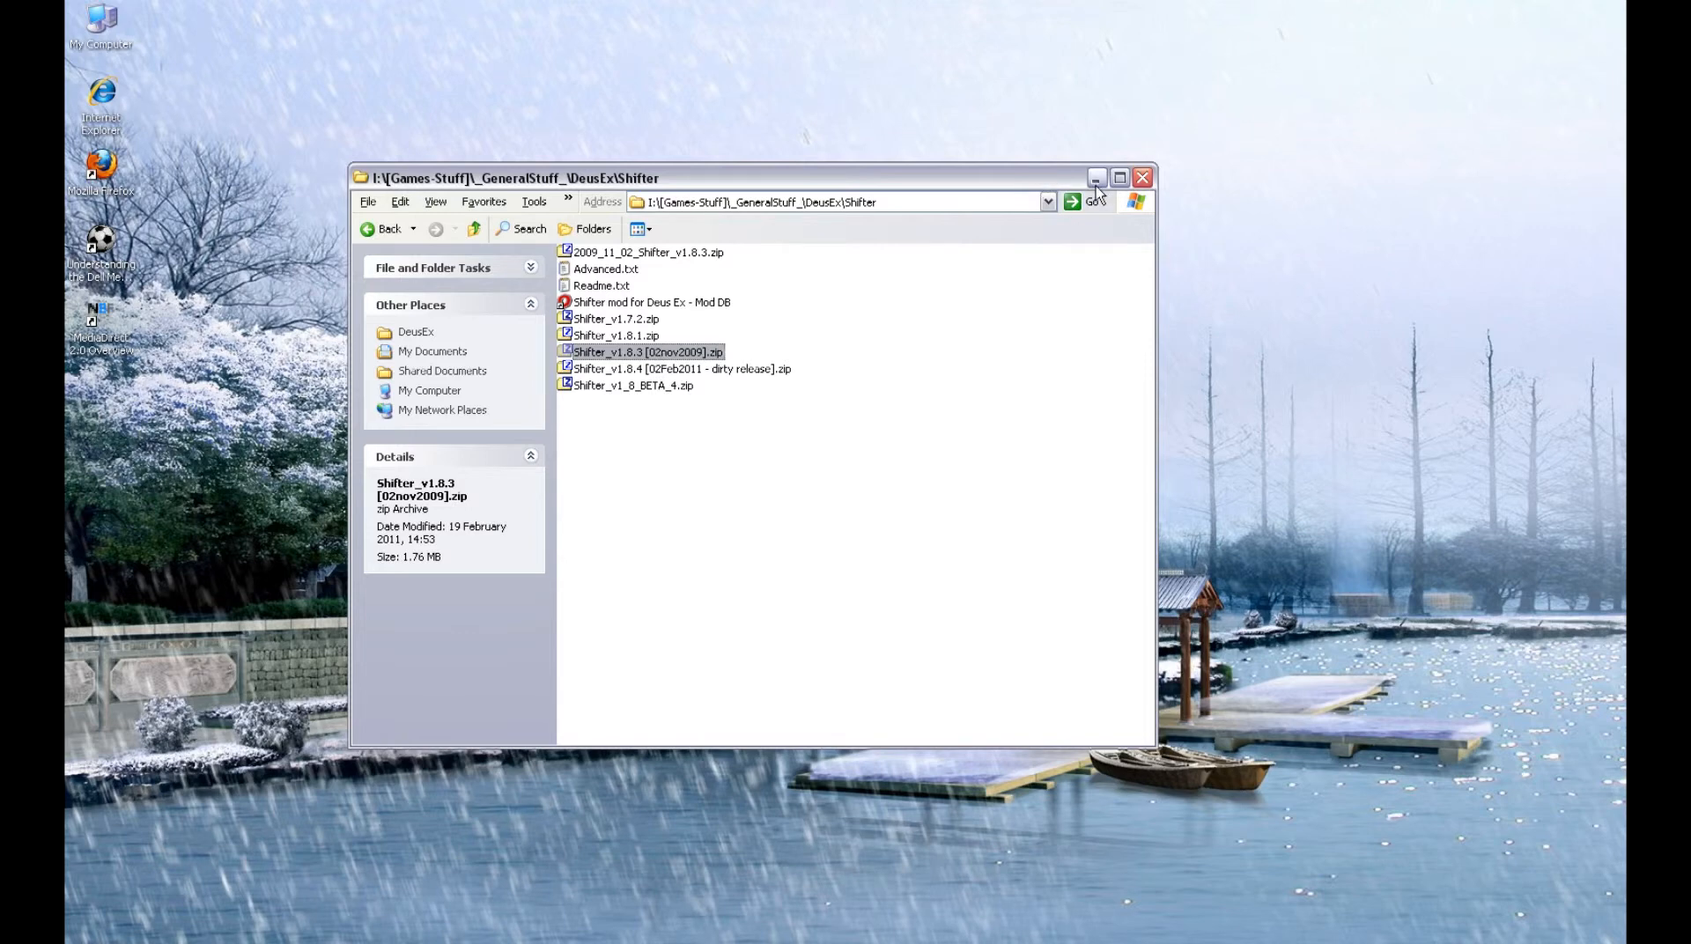
# Minimize the Shifter downloads window to reveal the Steam Deus Ex install folder
pyautogui.click(1097, 178)
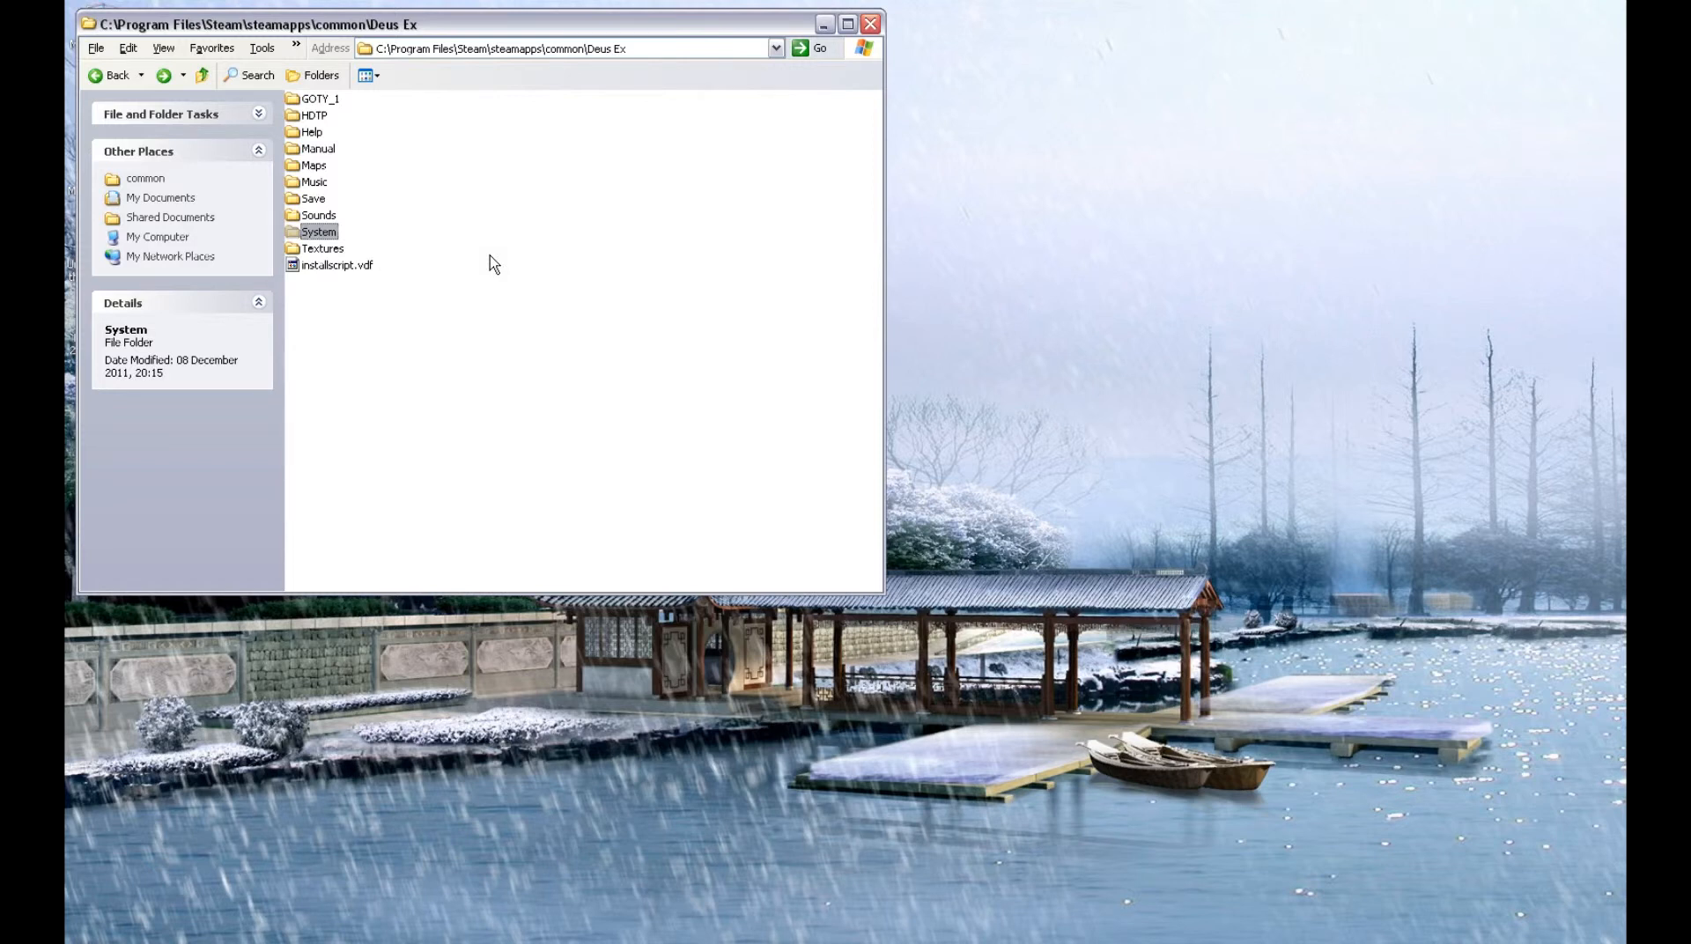
pyautogui.moveTo(499, 218)
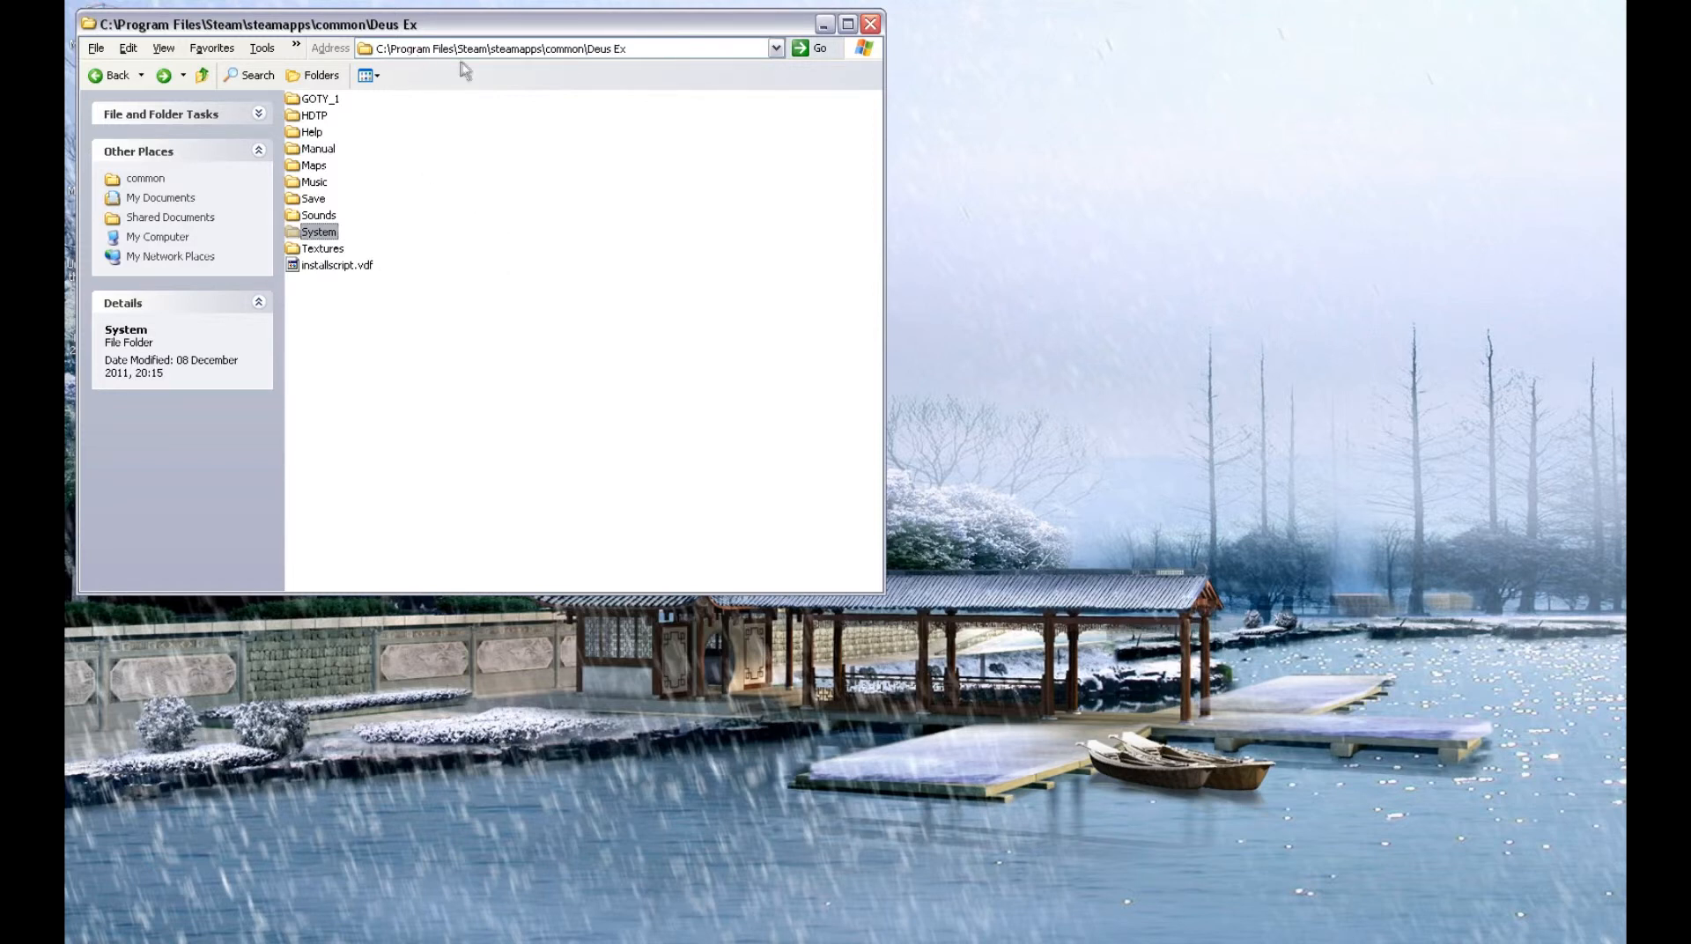
pyautogui.moveTo(591, 59)
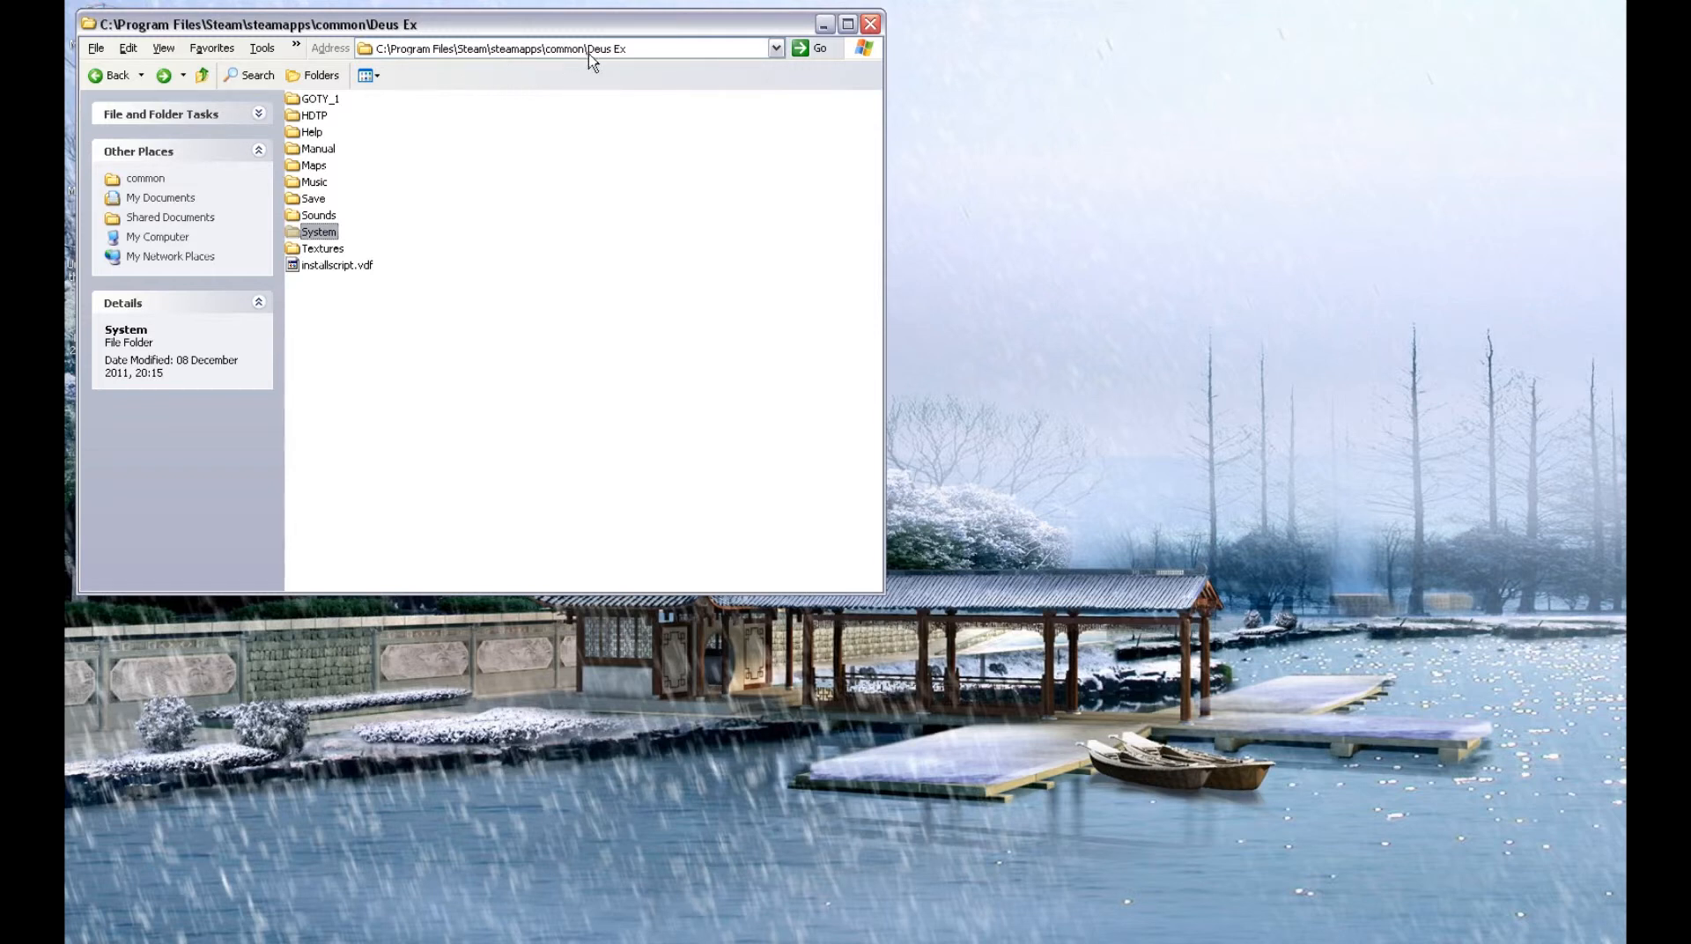
pyautogui.moveTo(379, 336)
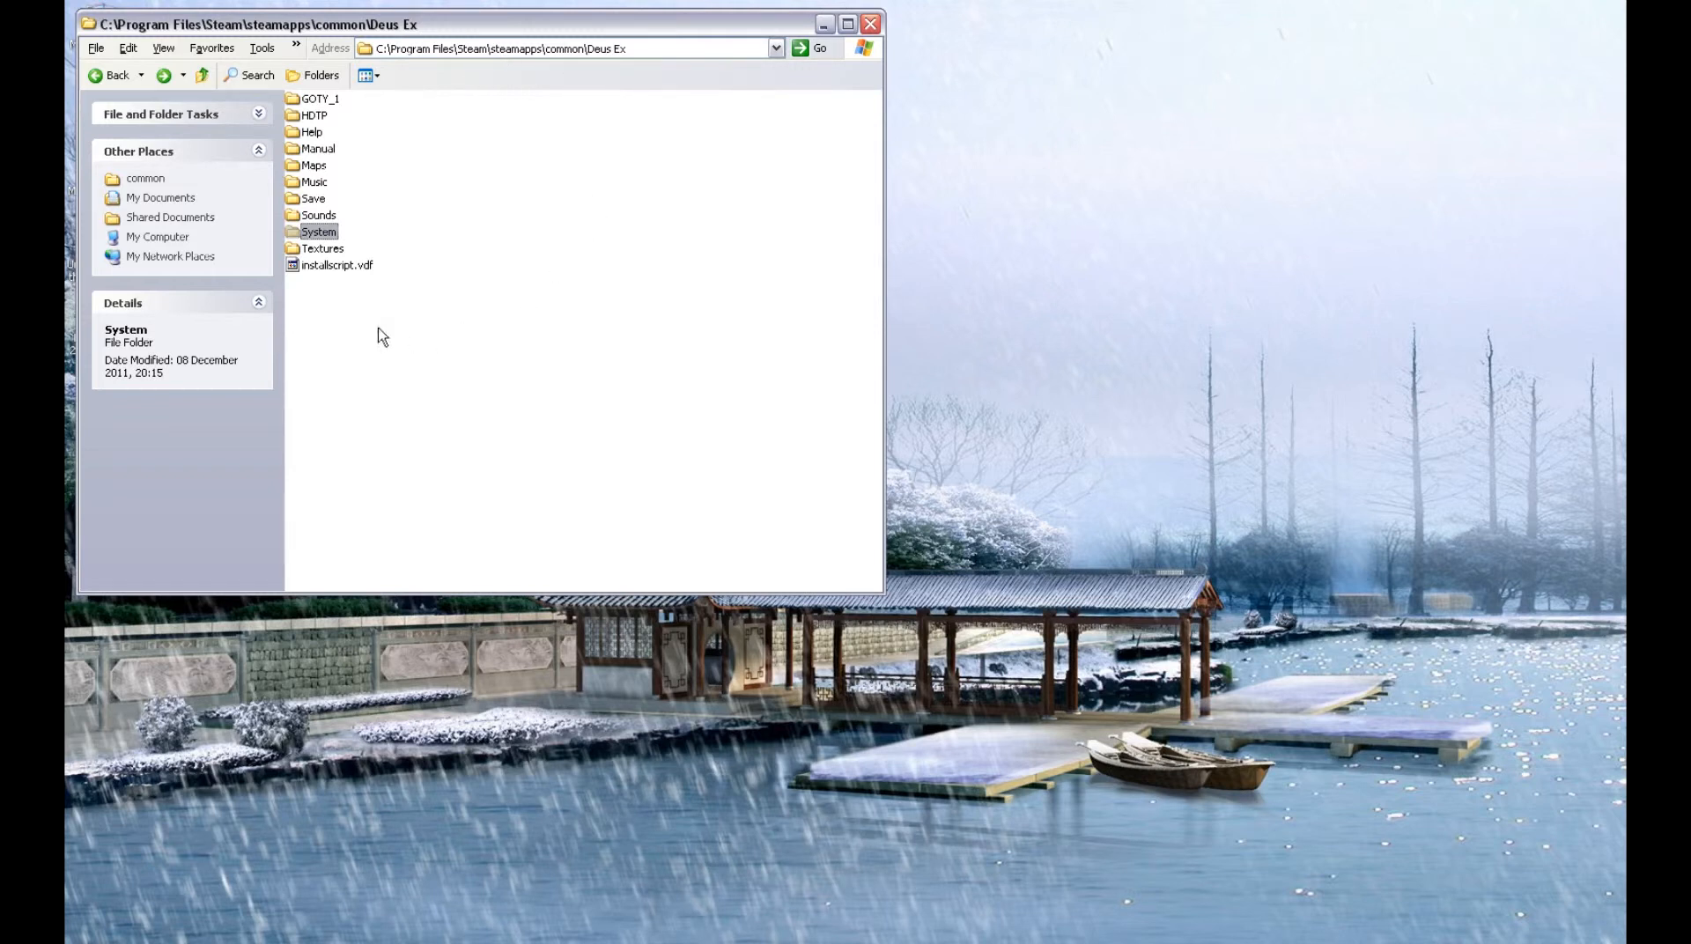
pyautogui.moveTo(347, 241)
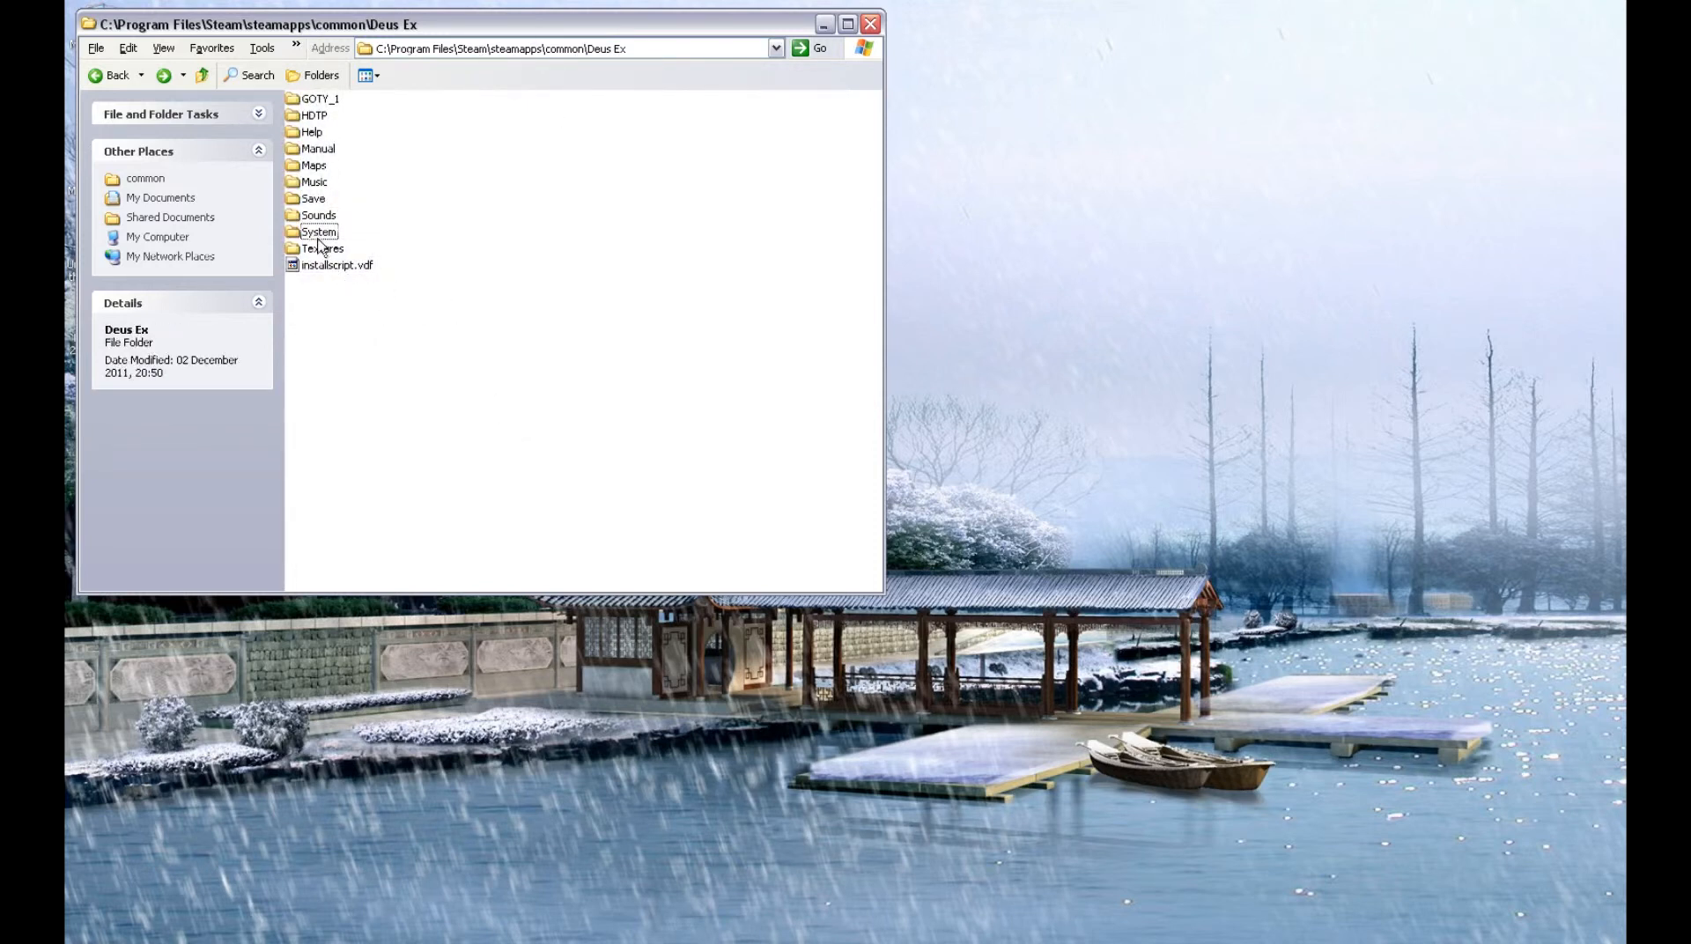
# Open the System folder and inspect DeusEx.u and DeusEx.int, selecting DeusEx.int to rename
pyautogui.doubleClick(319, 232)
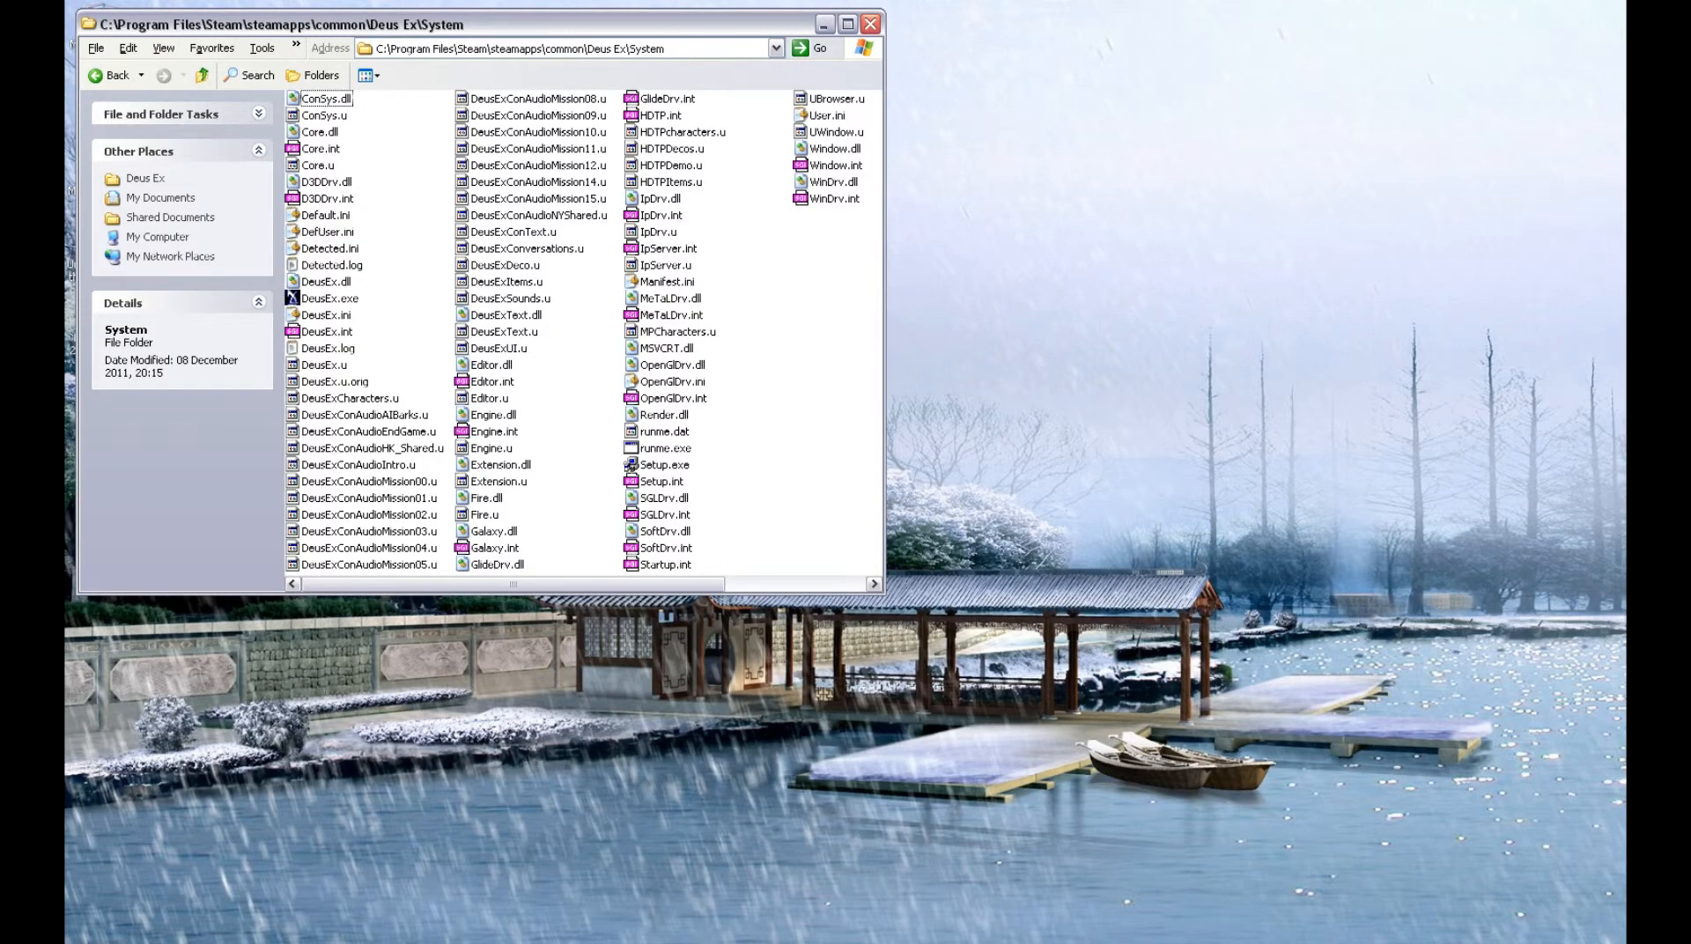
pyautogui.moveTo(341, 419)
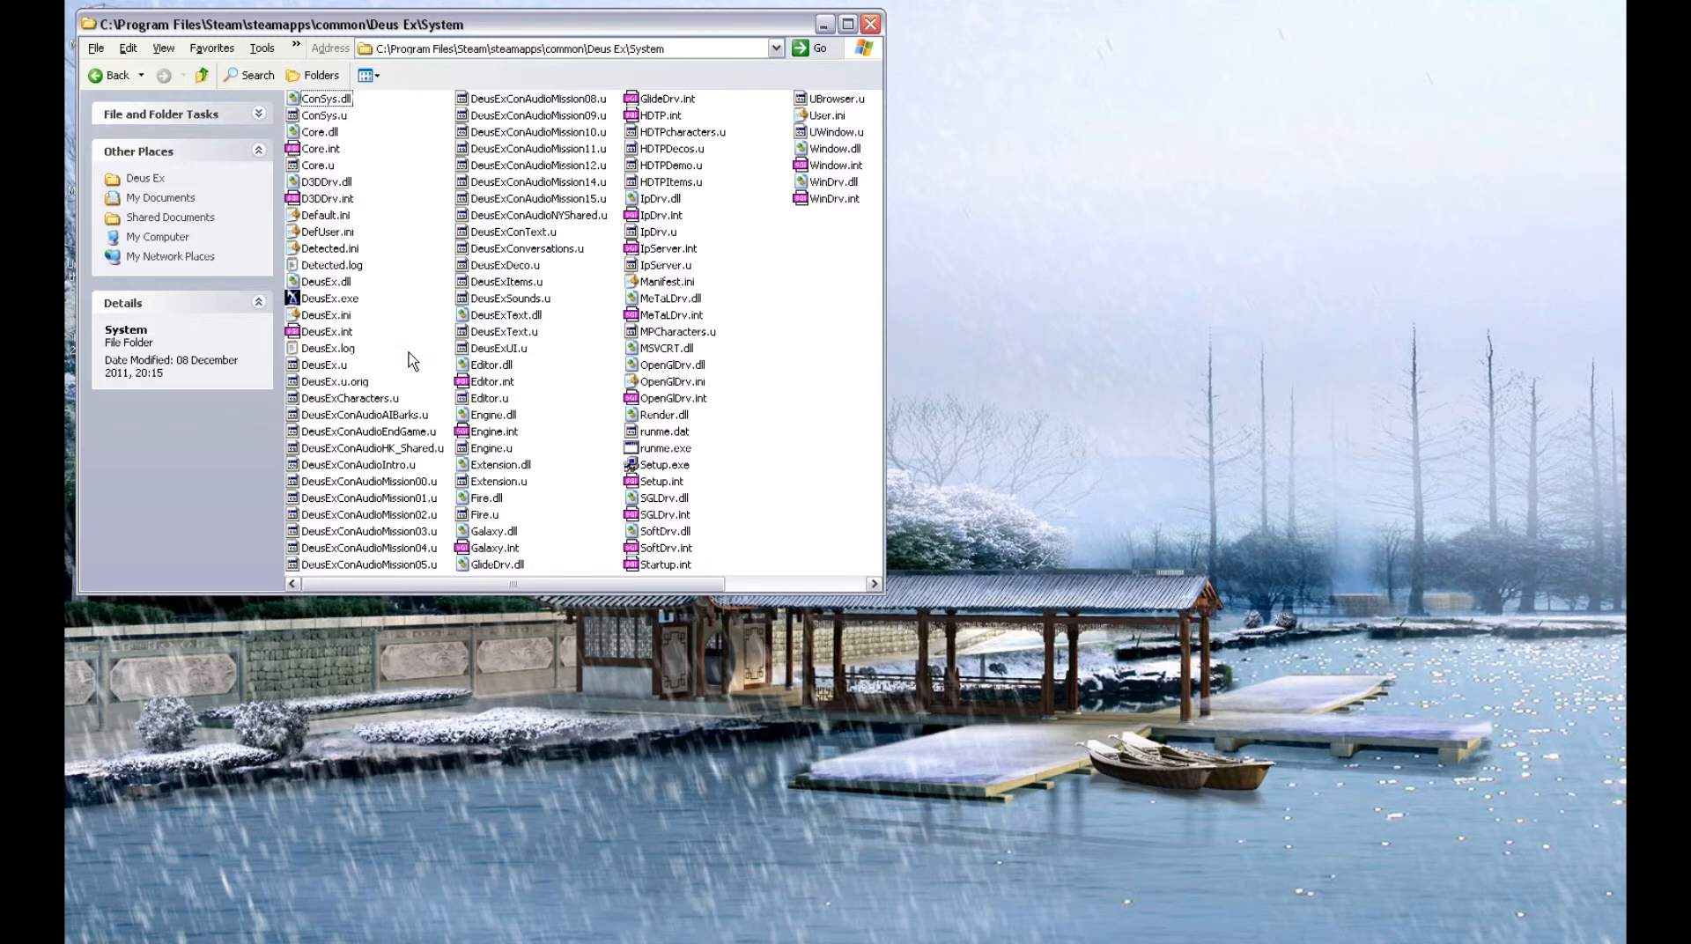
pyautogui.moveTo(457, 470)
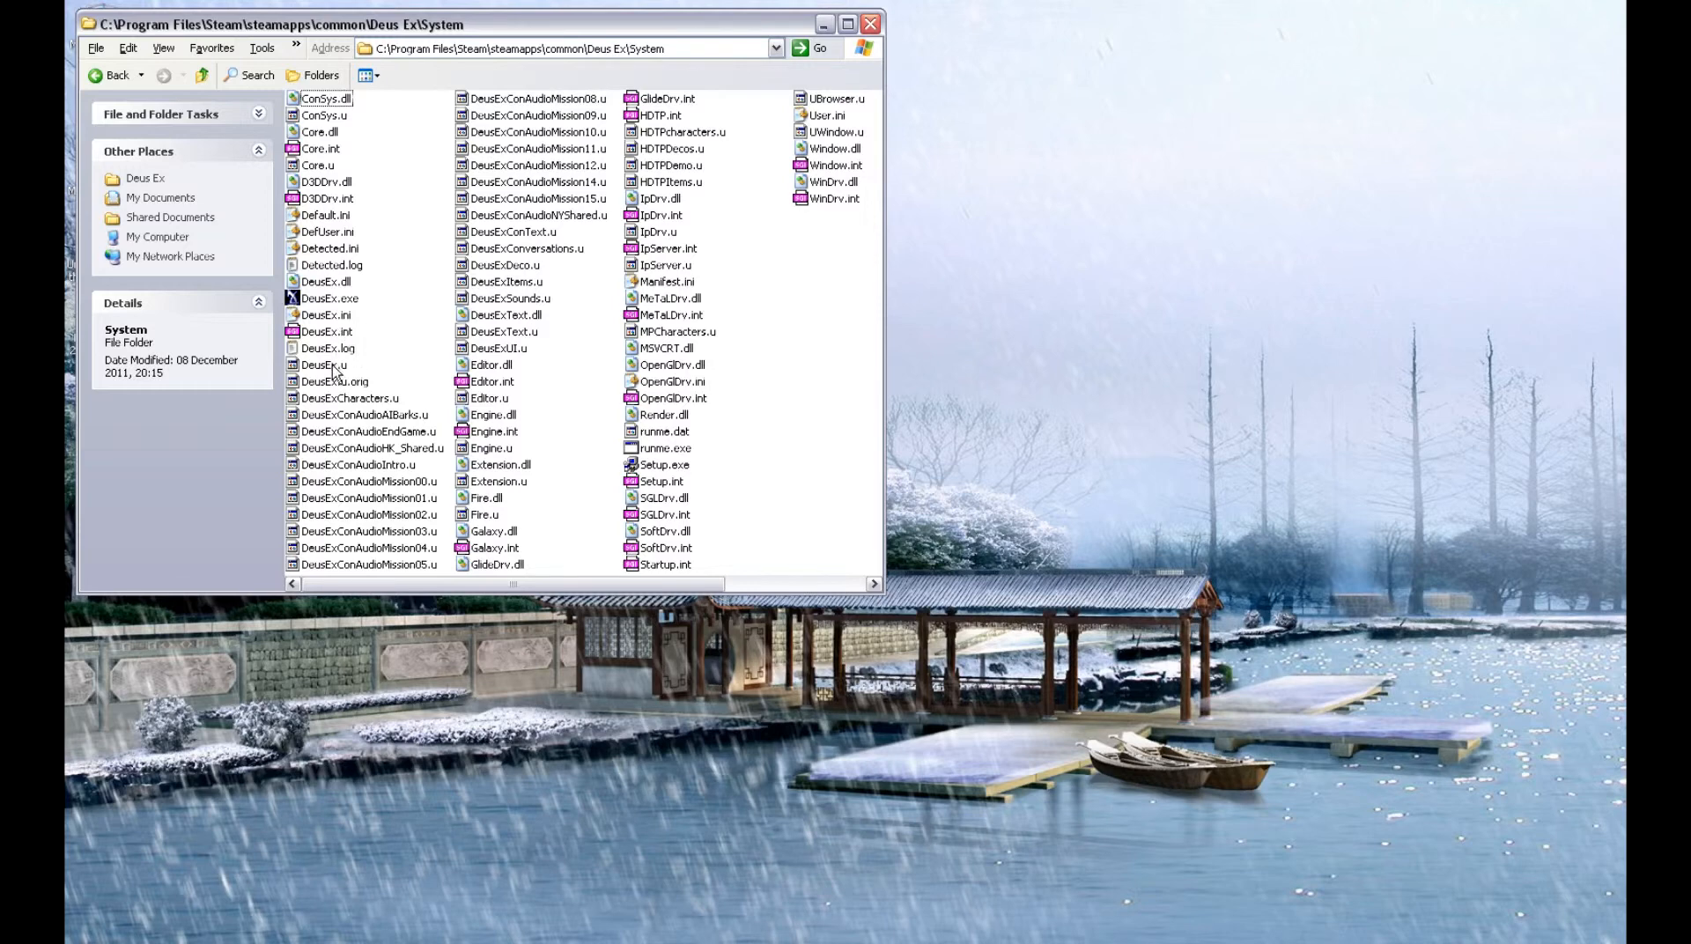
pyautogui.click(323, 364)
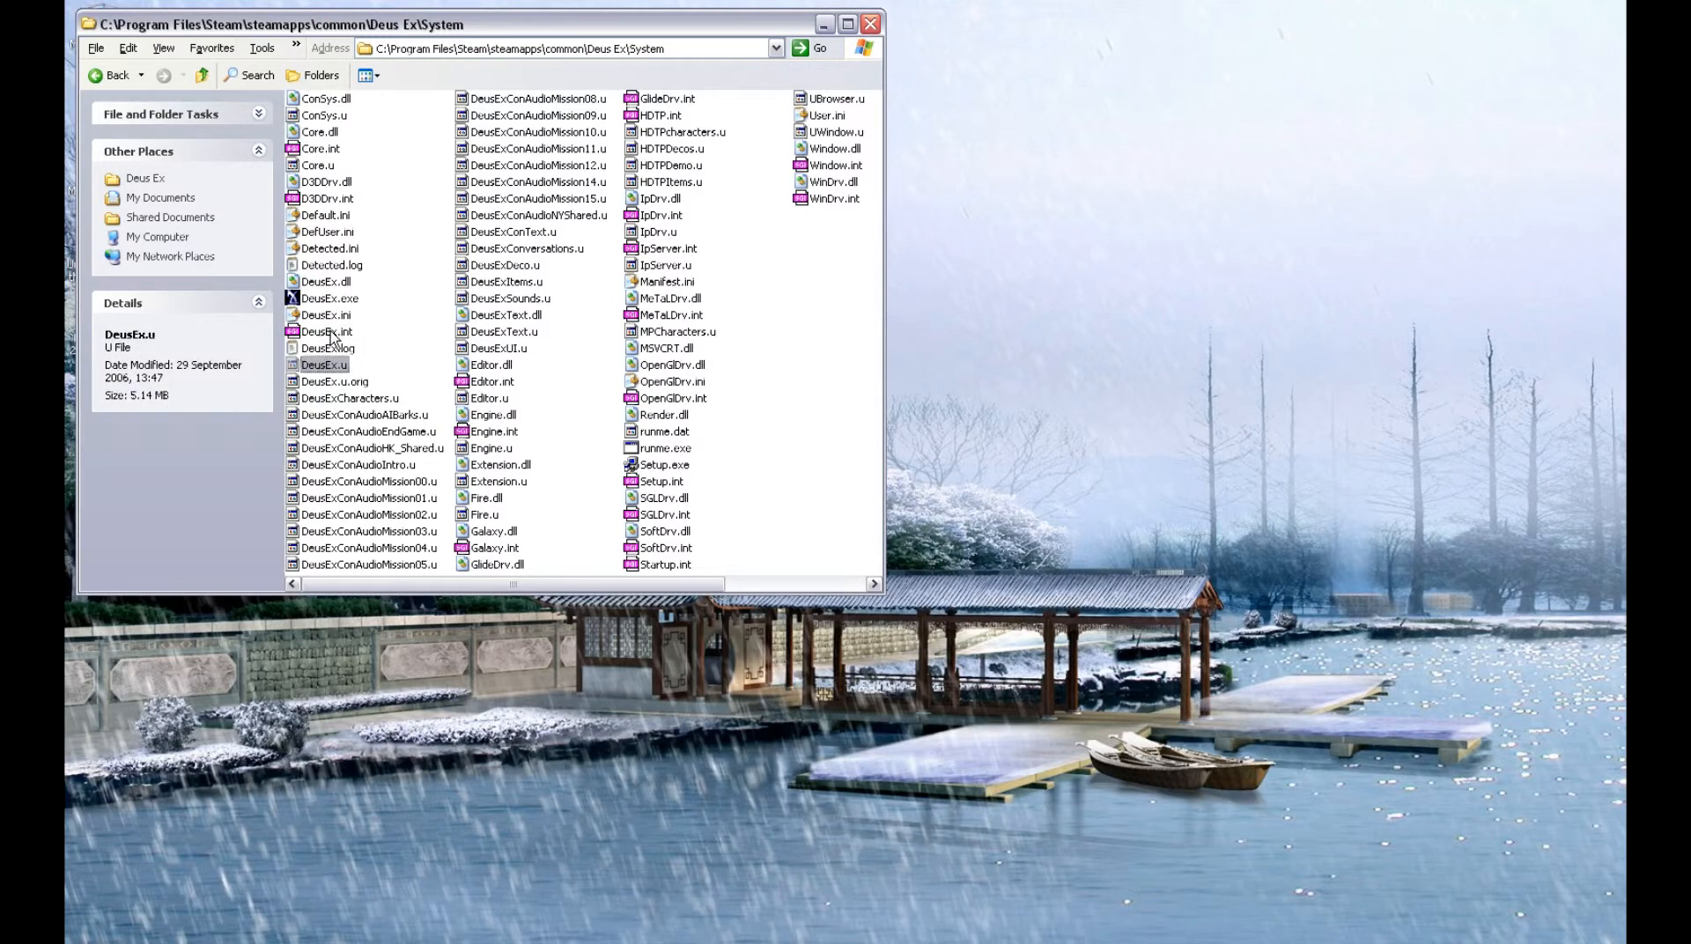
pyautogui.click(327, 331)
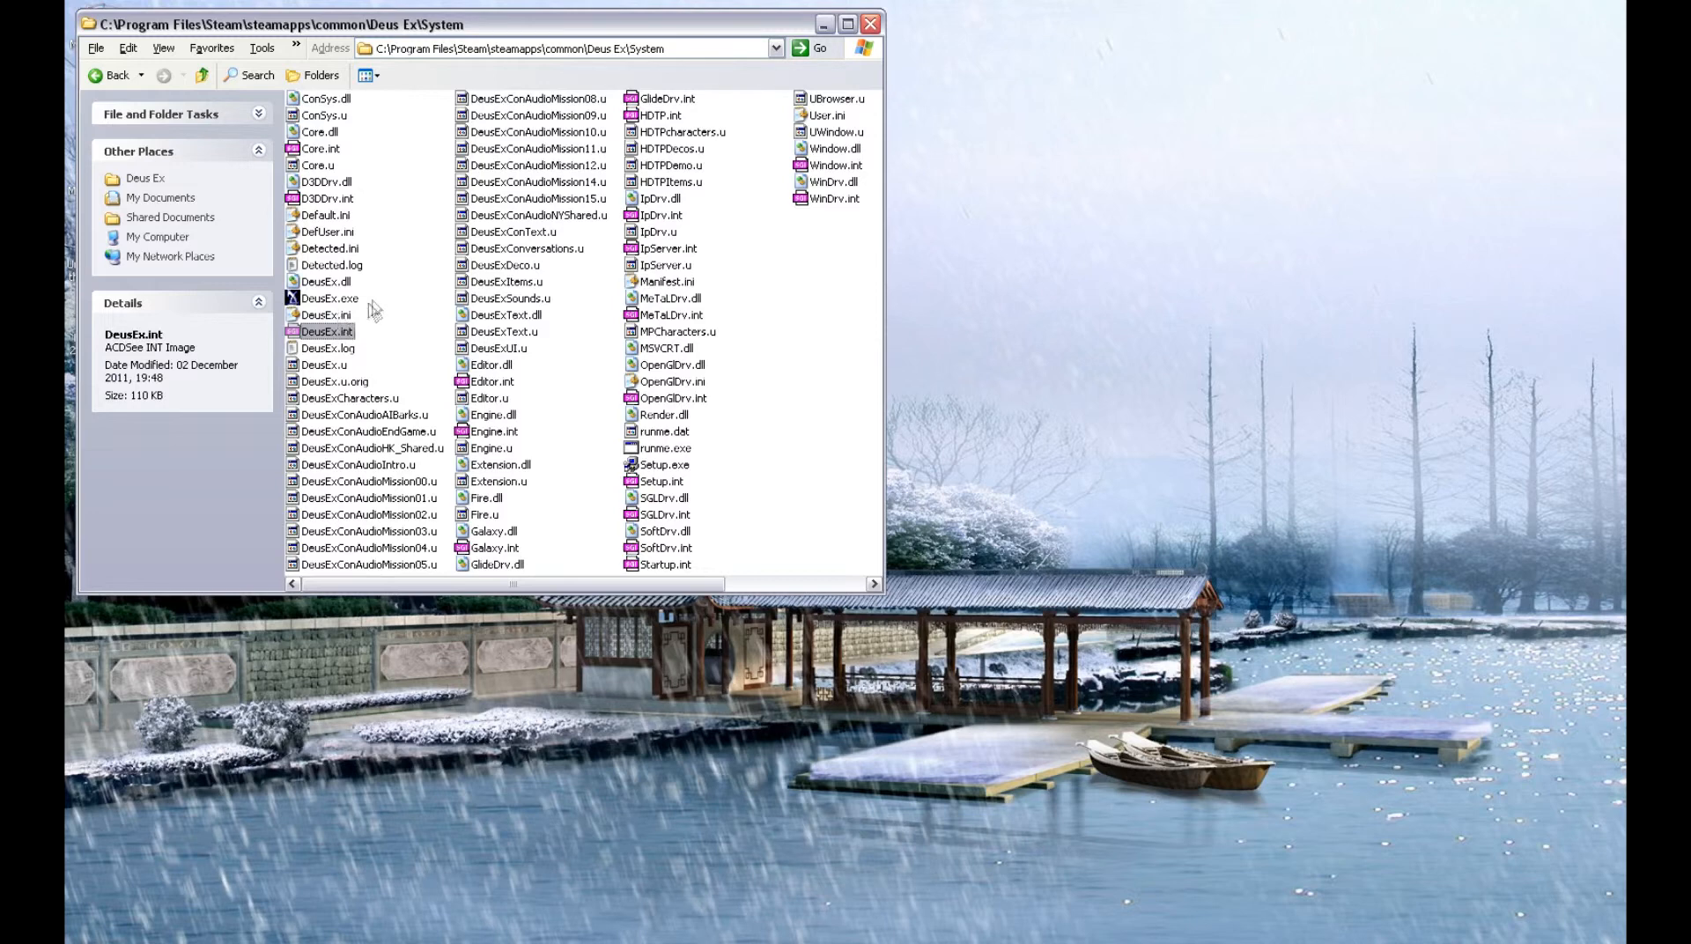
pyautogui.click(326, 331)
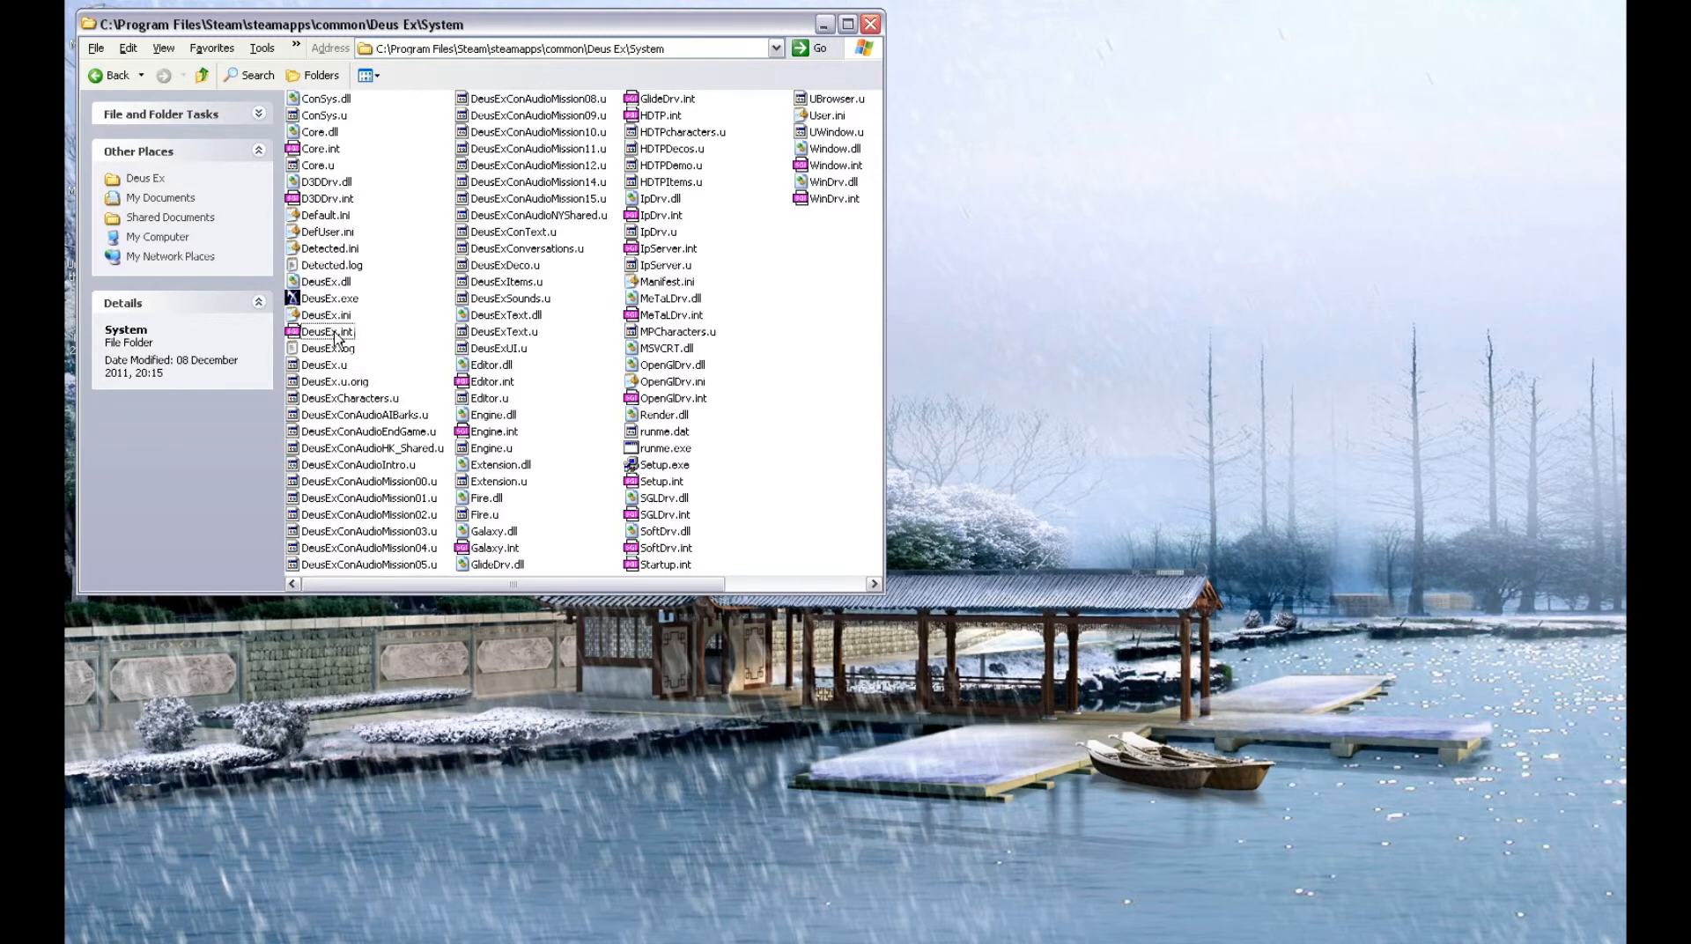
pyautogui.click(328, 331)
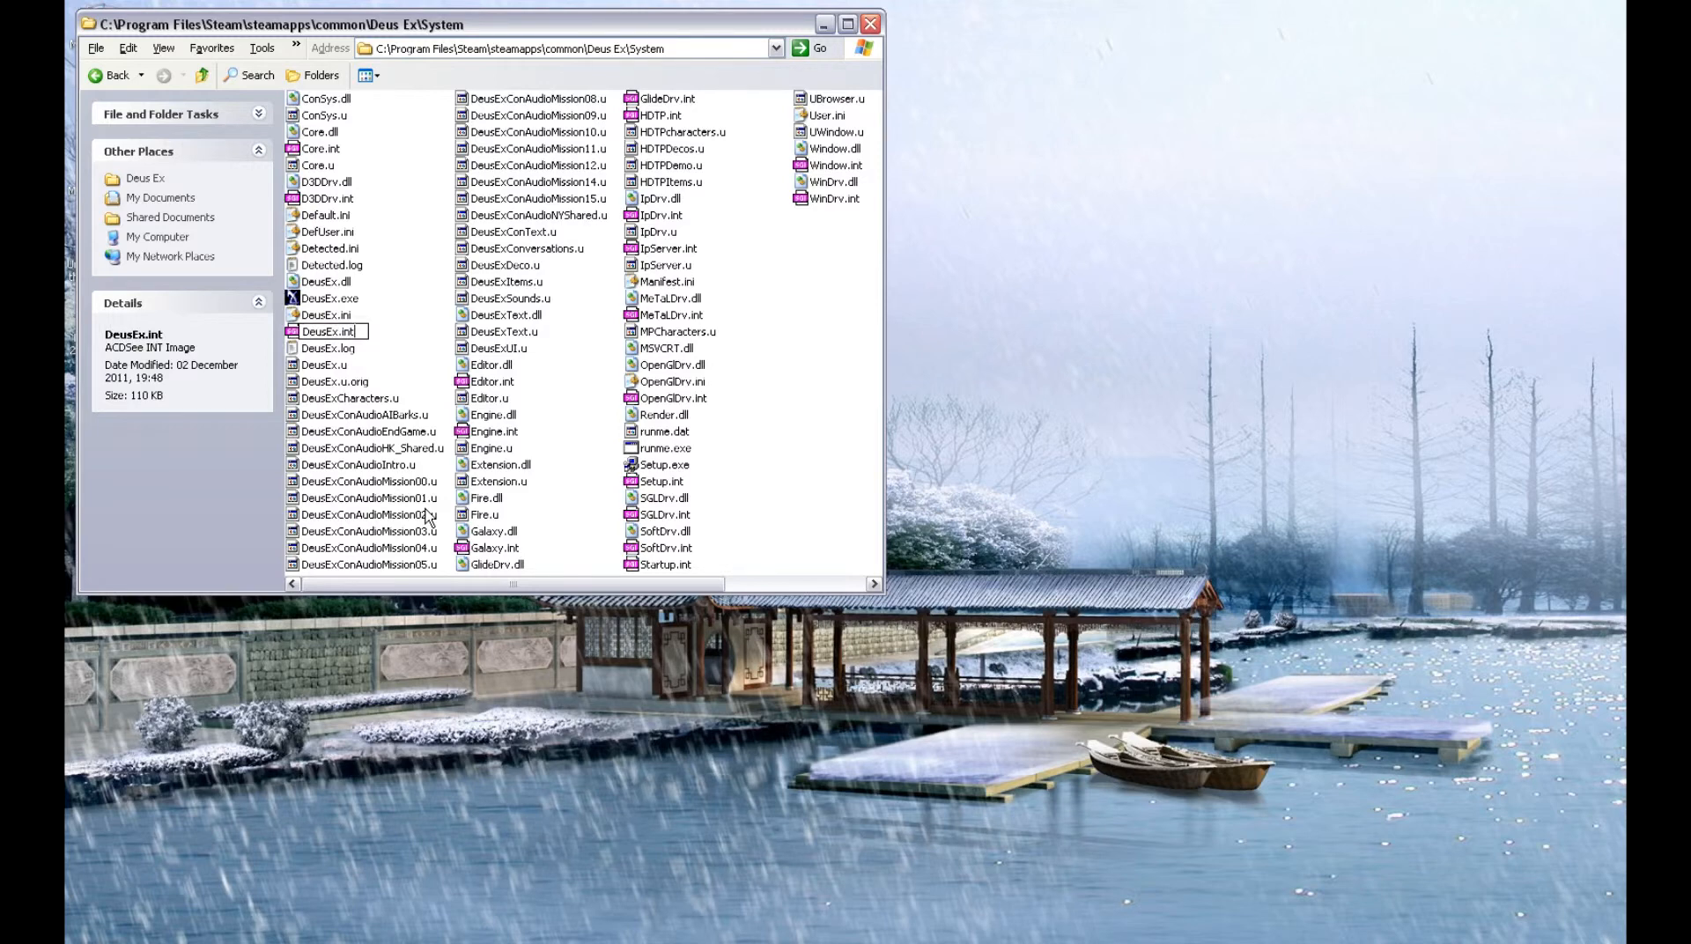
# Rename DeusEx.int to DeusEx.int.orig and, given the existing .orig backup, DeusEx.u to DeusEx.u.hdtp
pyautogui.write('orig')
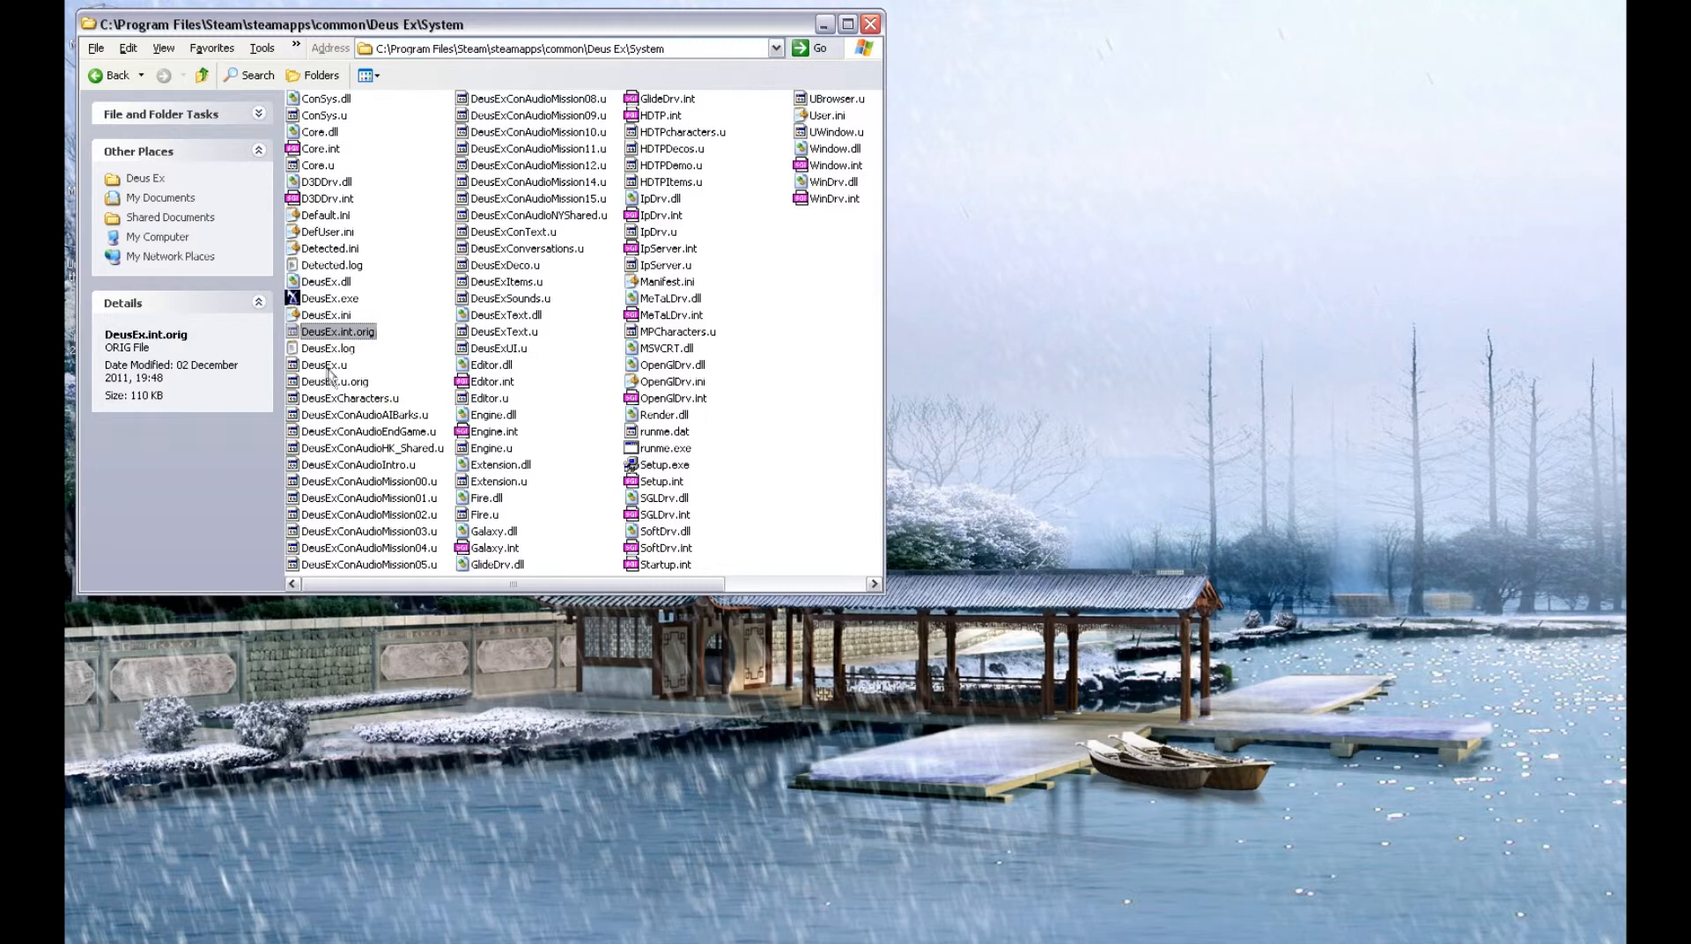
pyautogui.click(335, 380)
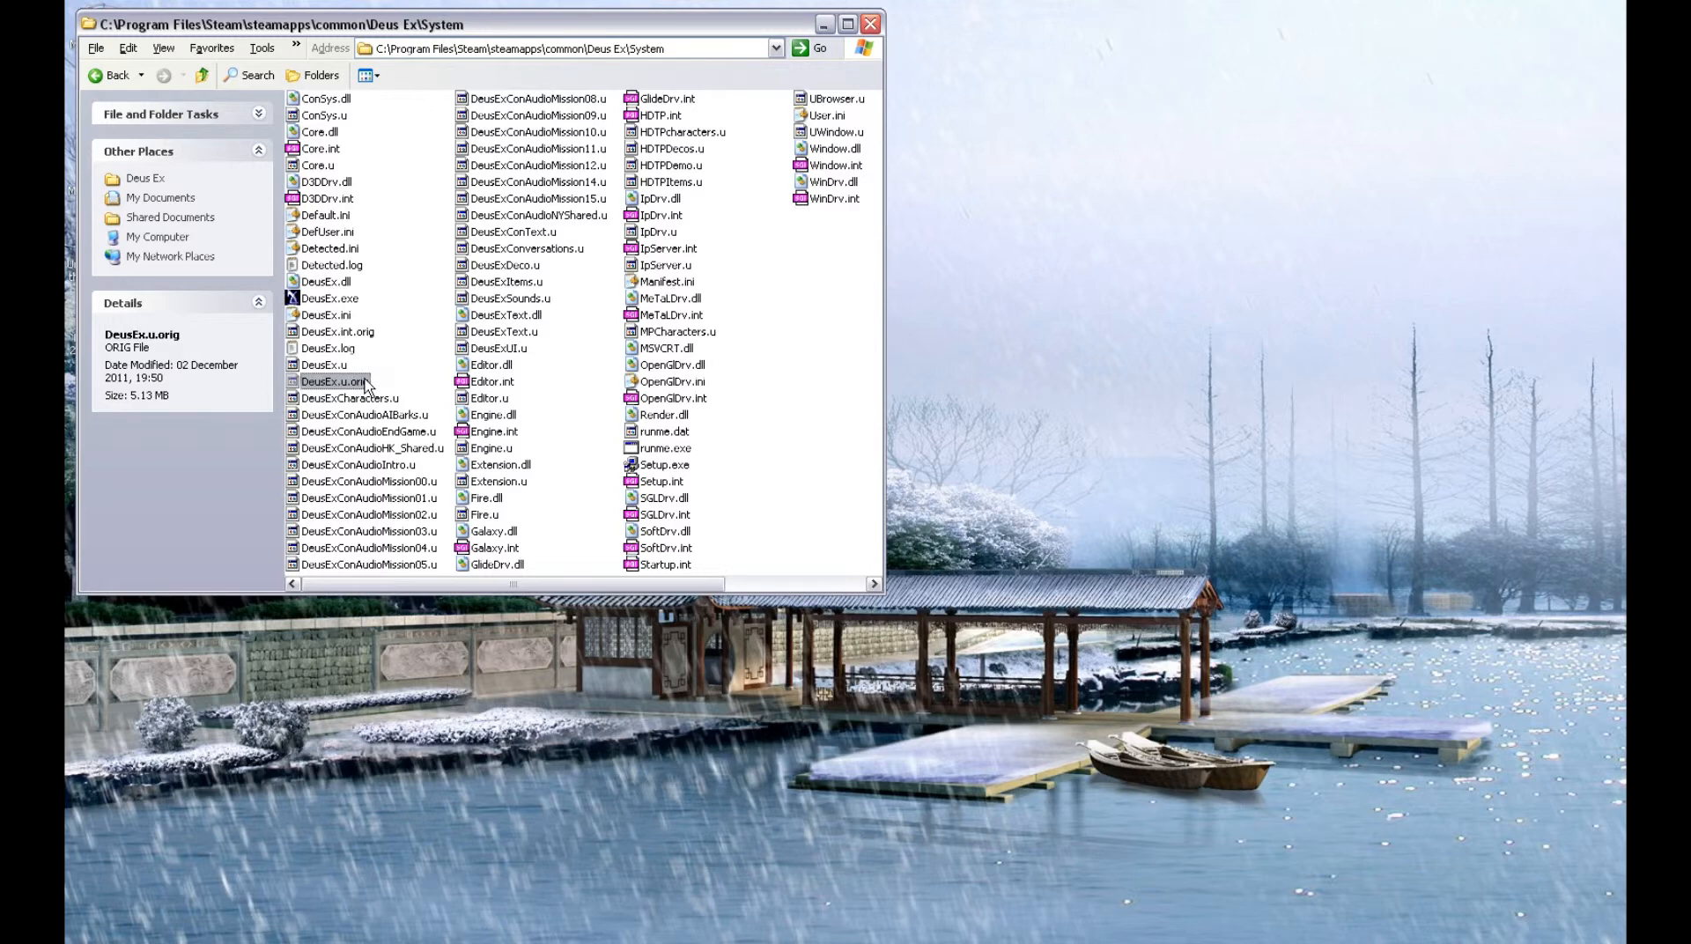
pyautogui.click(326, 364)
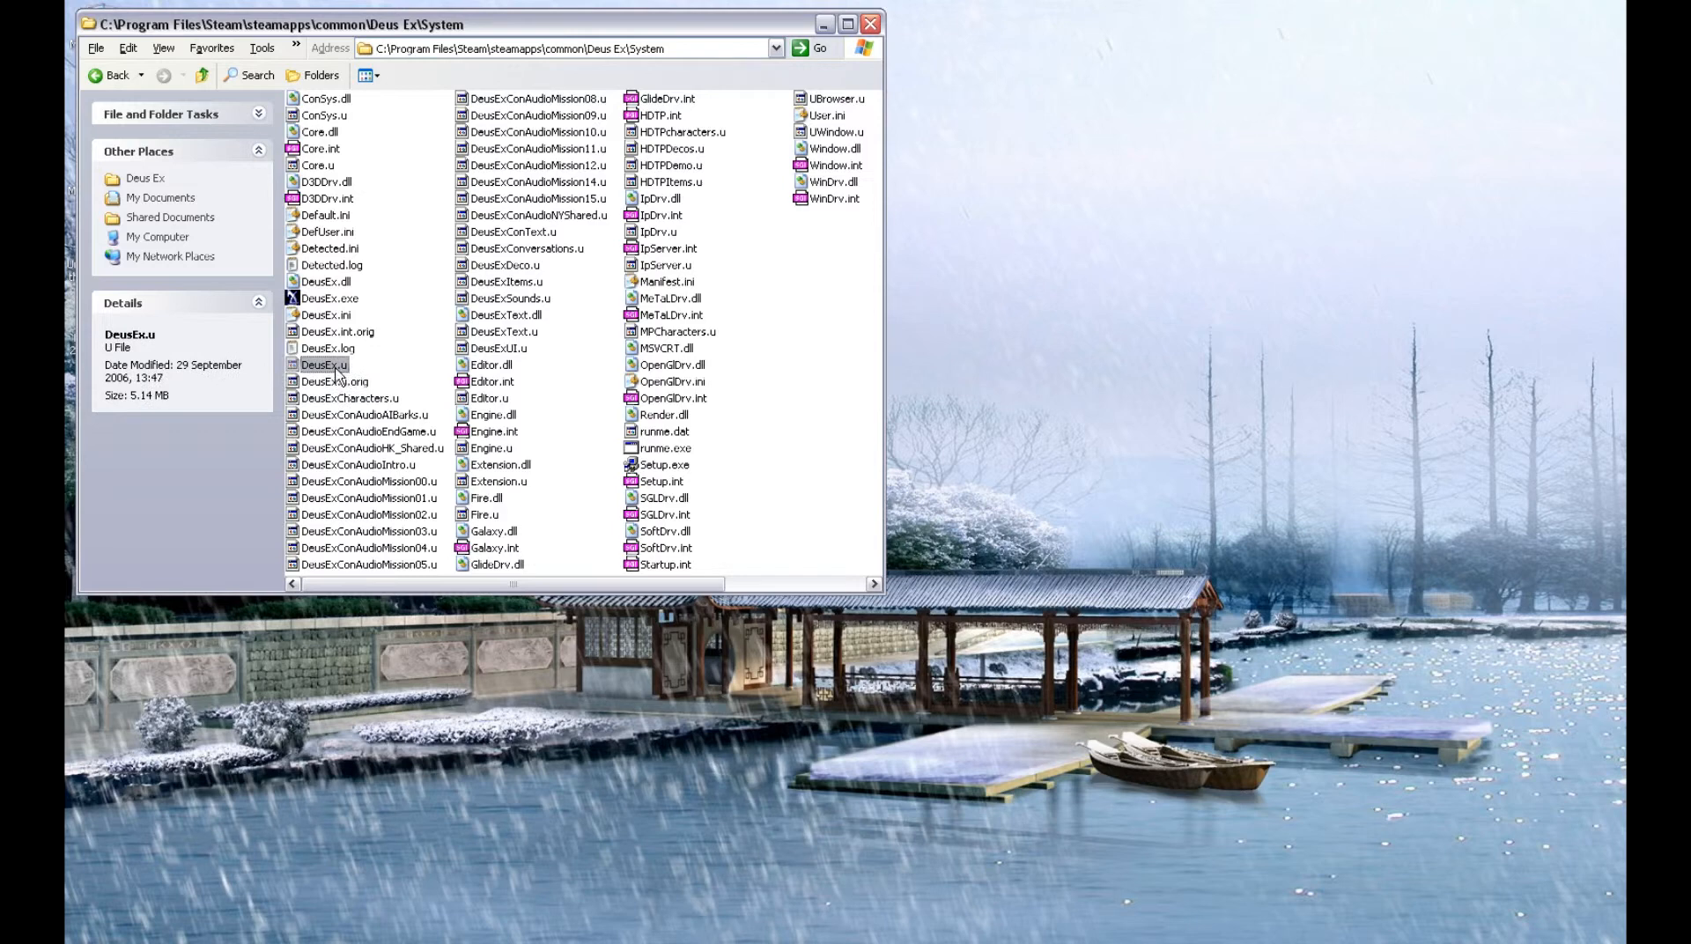
pyautogui.moveTo(343, 383)
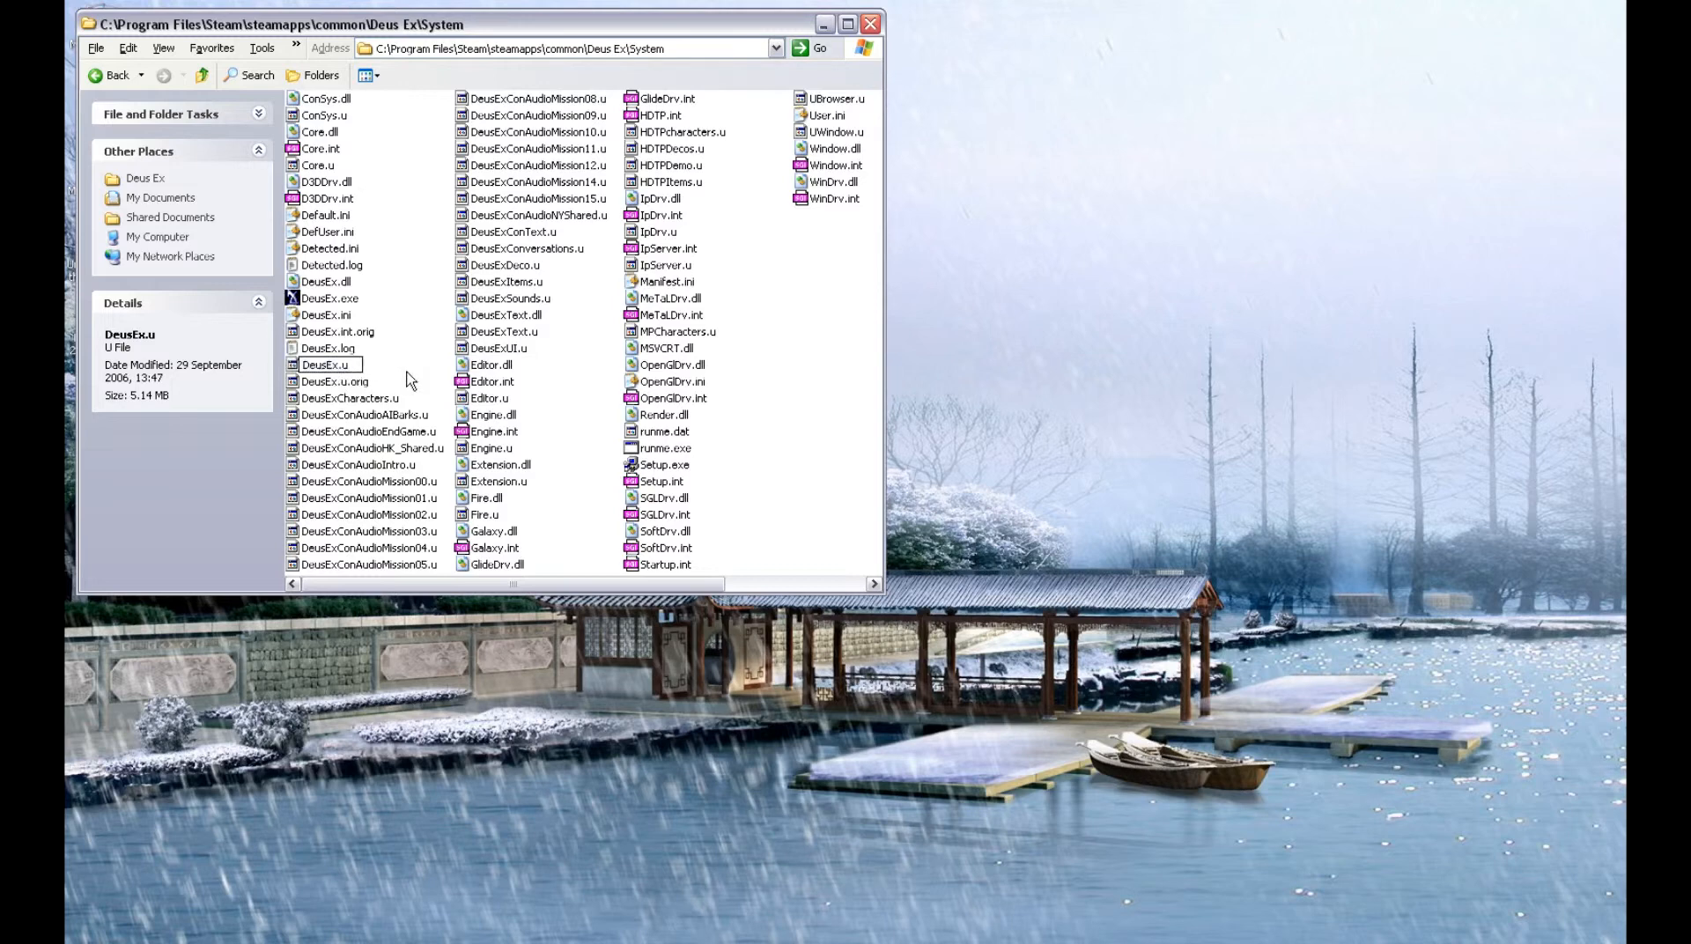
pyautogui.write('hd')
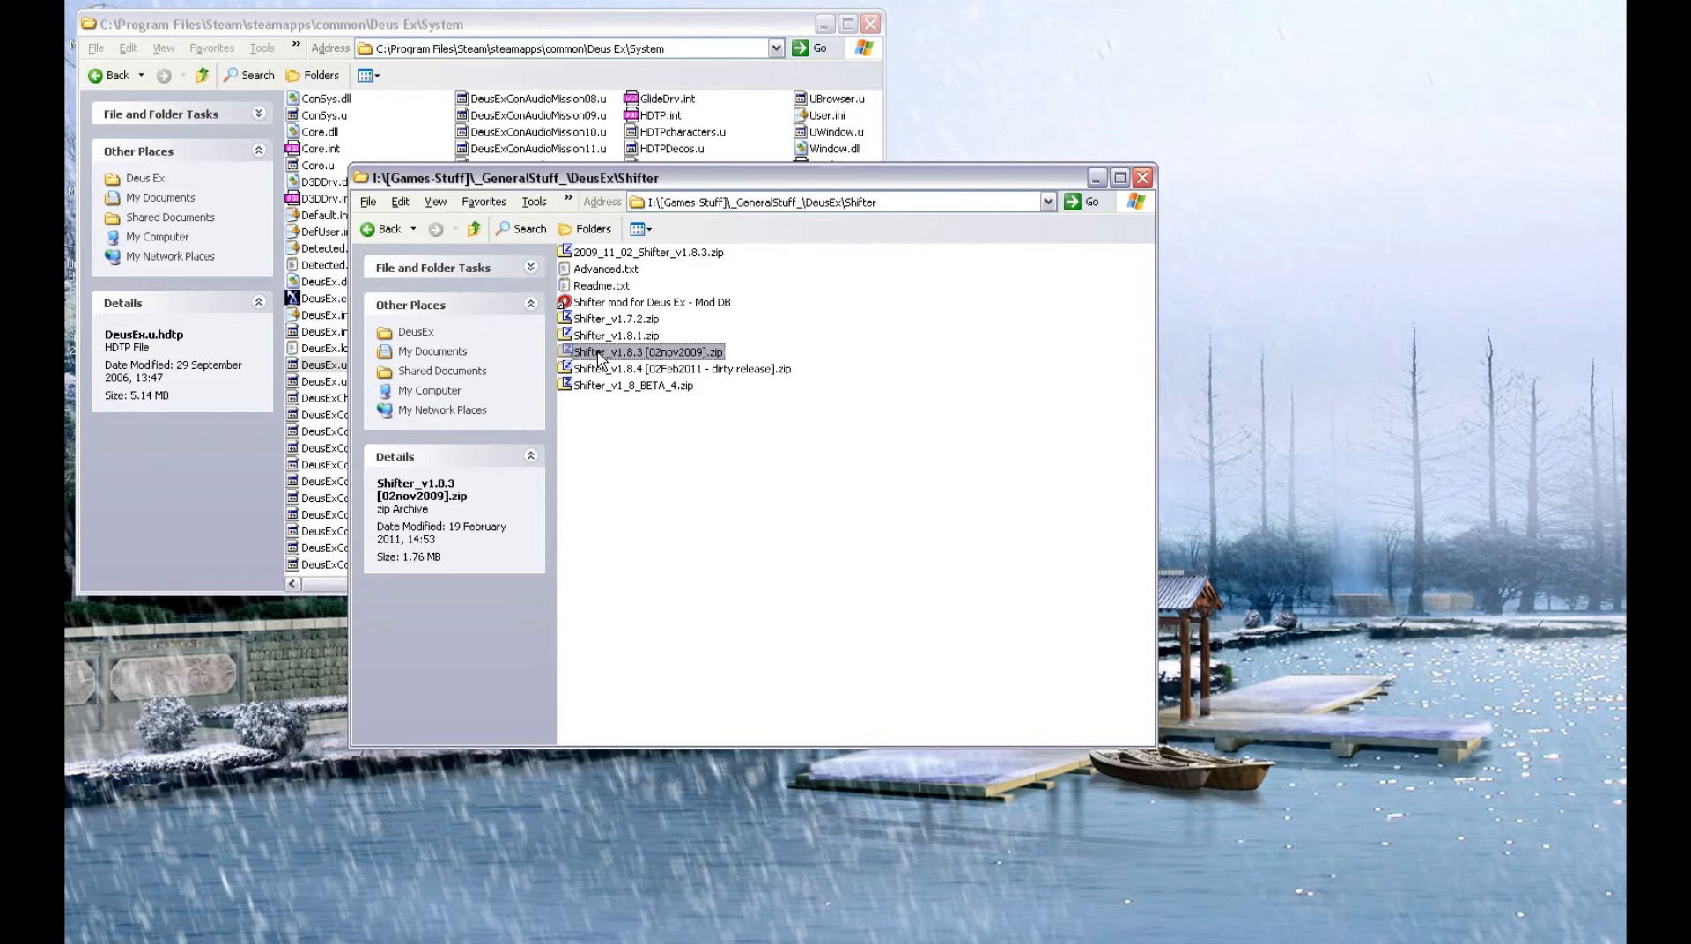
# Open Shifter_v1.8.3 [02nov2009].zip in 7-Zip from its right-click menu
pyautogui.rightClick(648, 353)
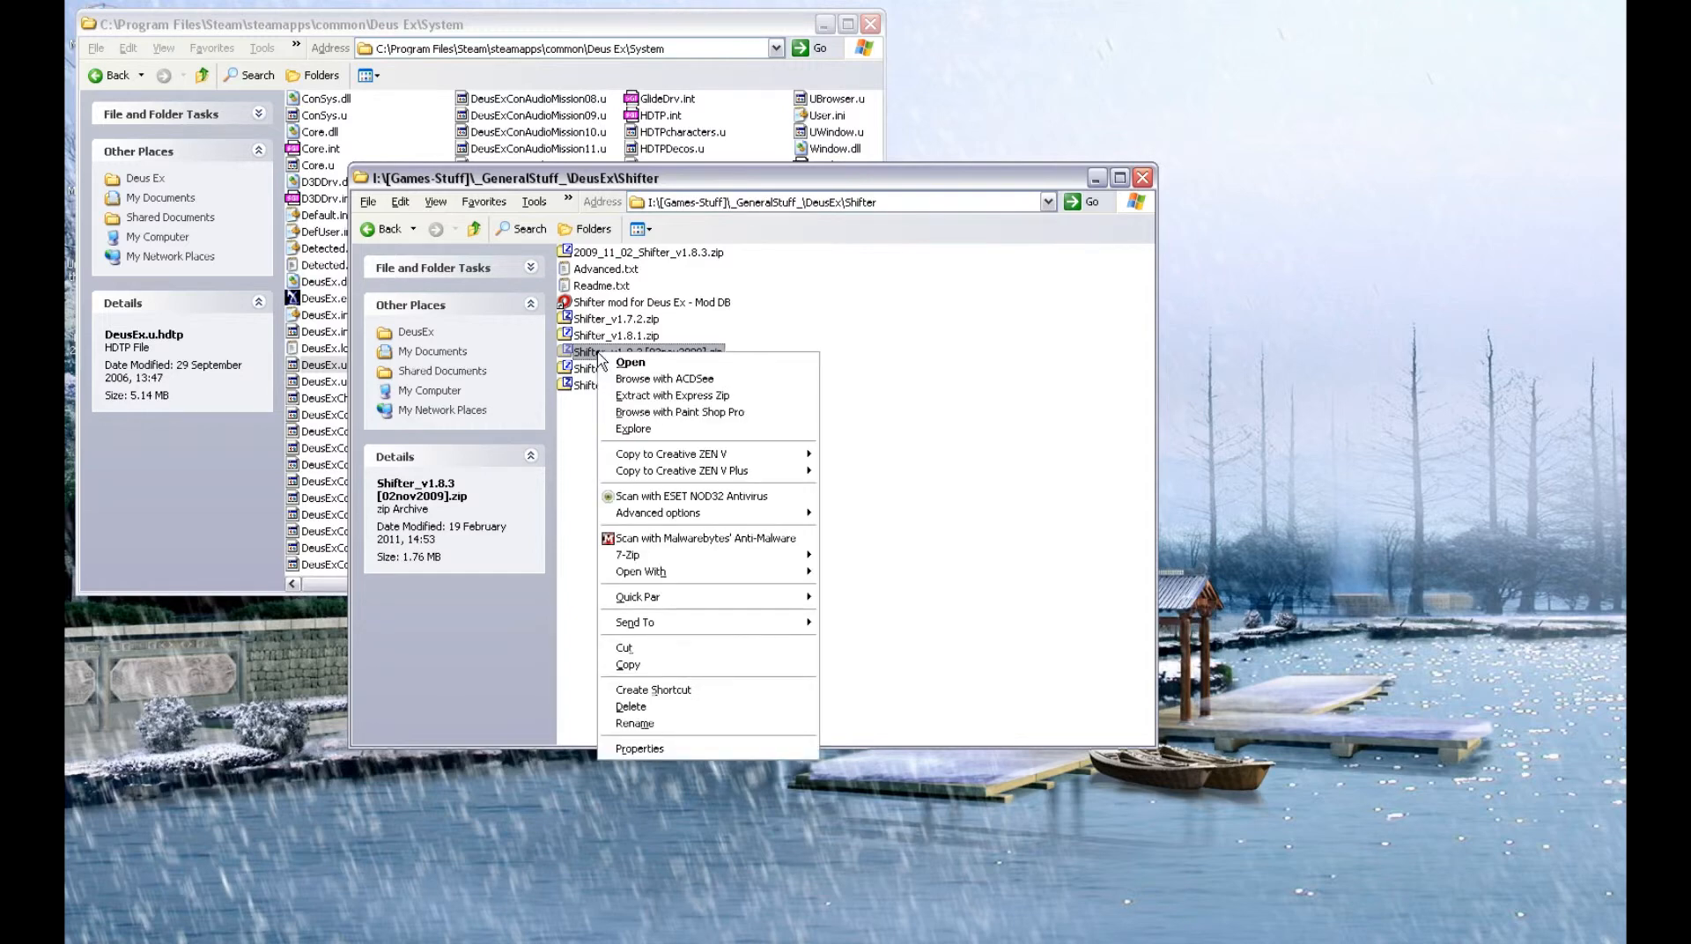
pyautogui.moveTo(628, 555)
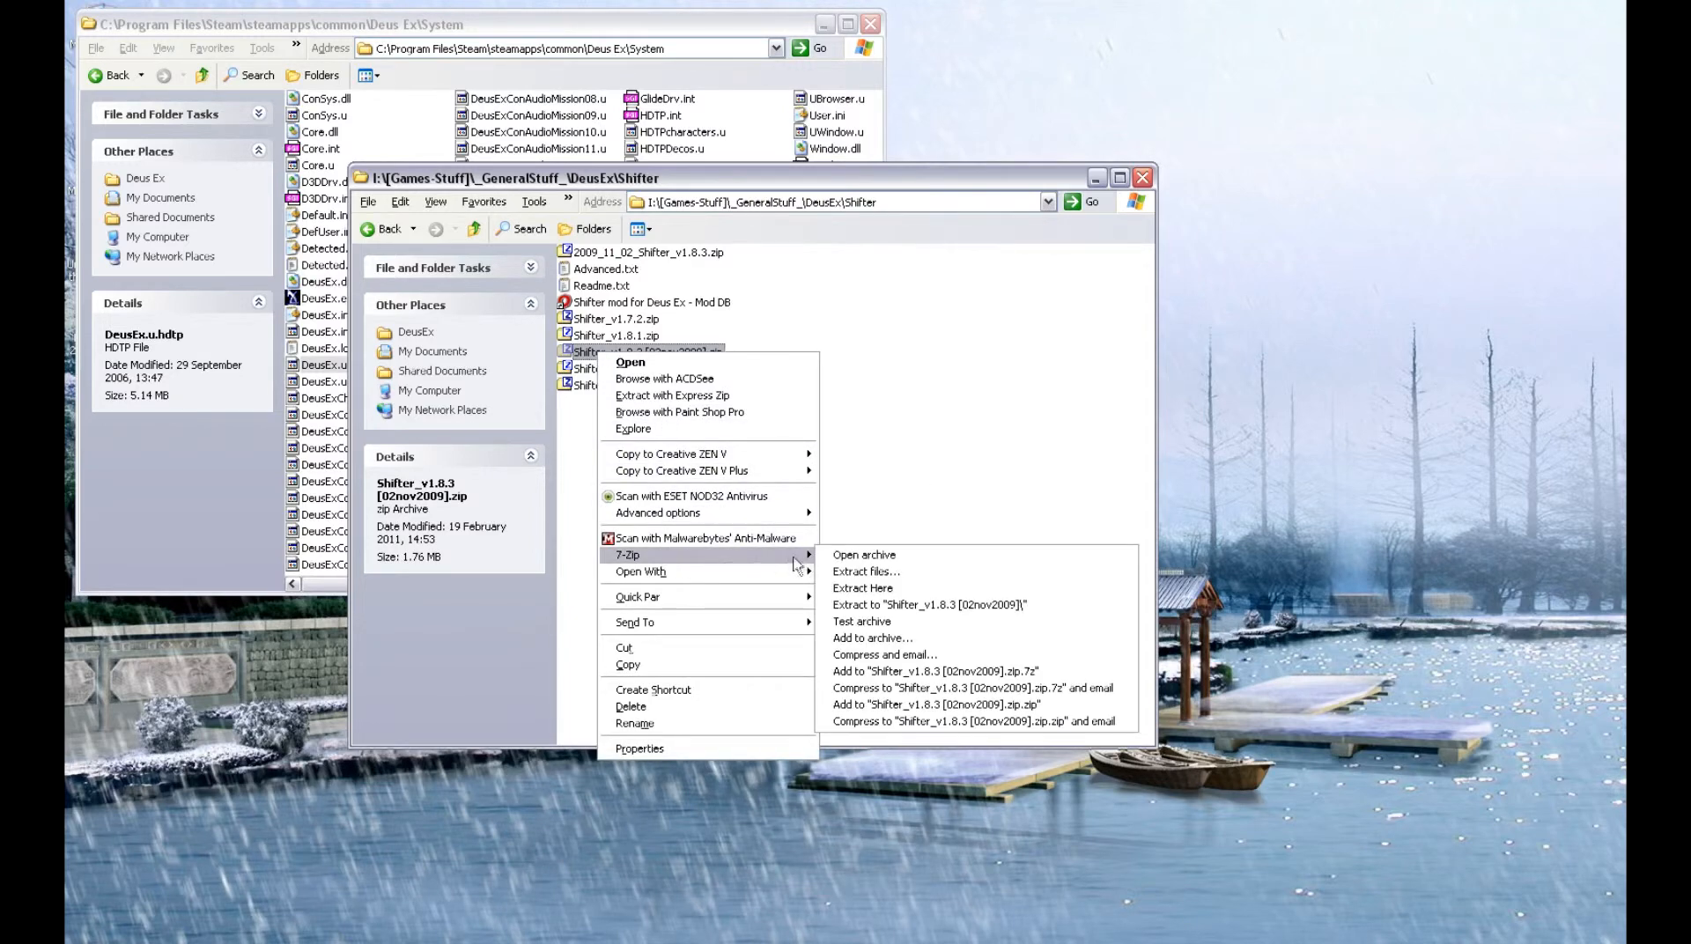
pyautogui.click(864, 555)
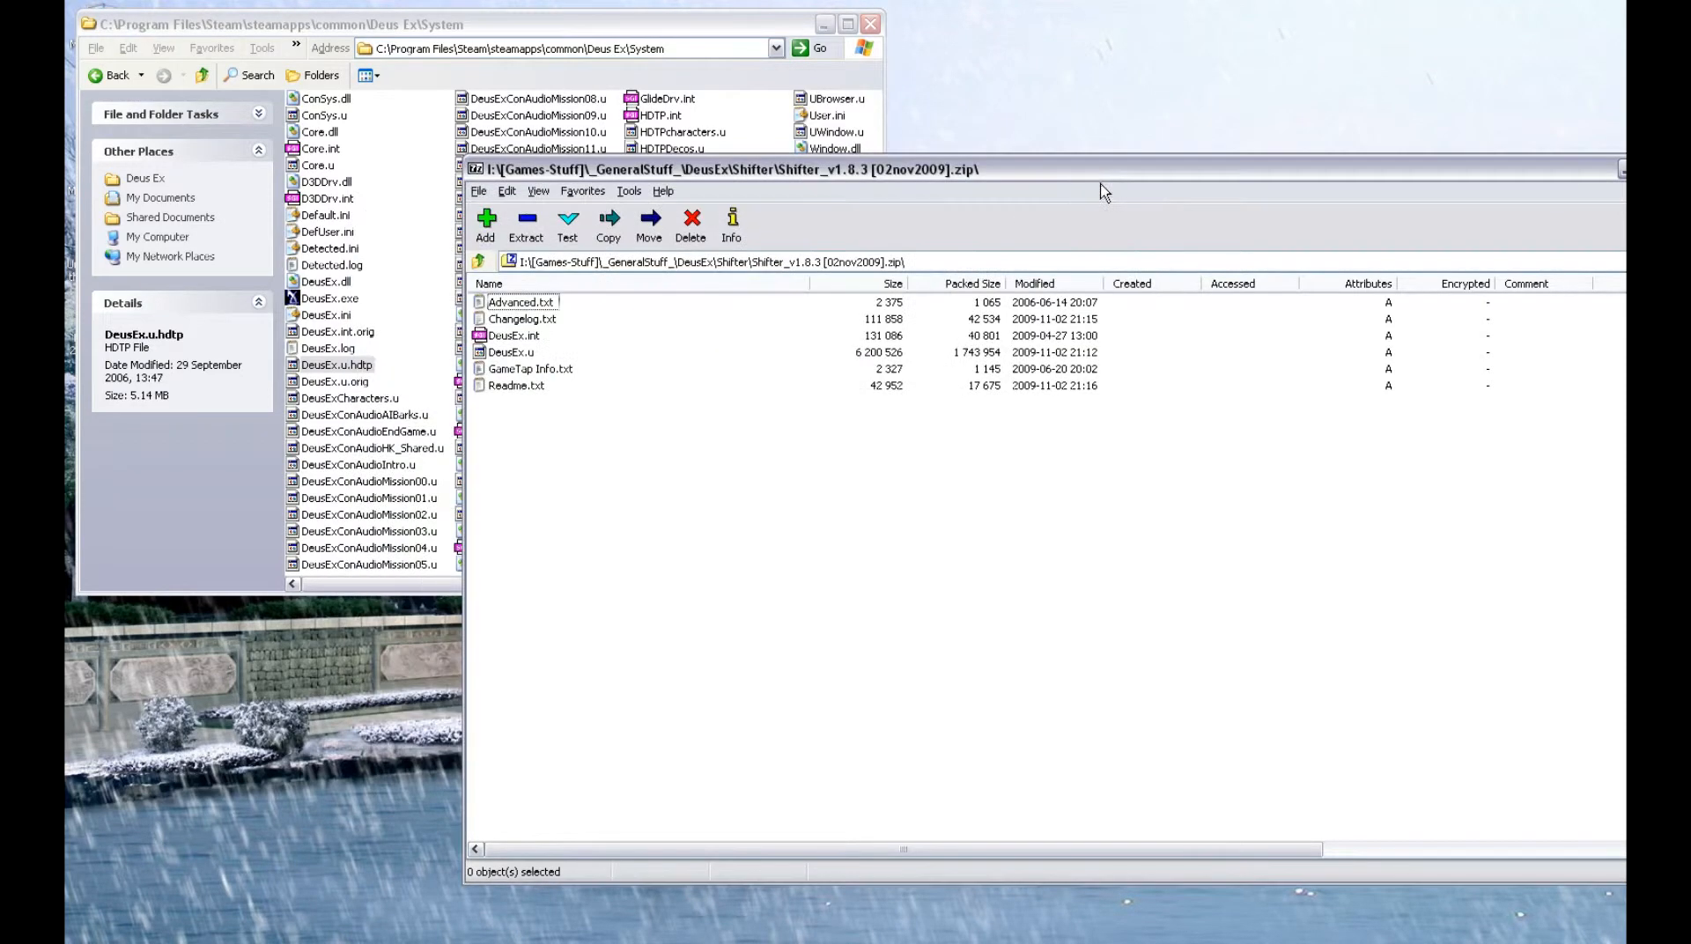
# Drag DeusEx.int and DeusEx.u from the Shifter archive into the System folder
pyautogui.click(513, 335)
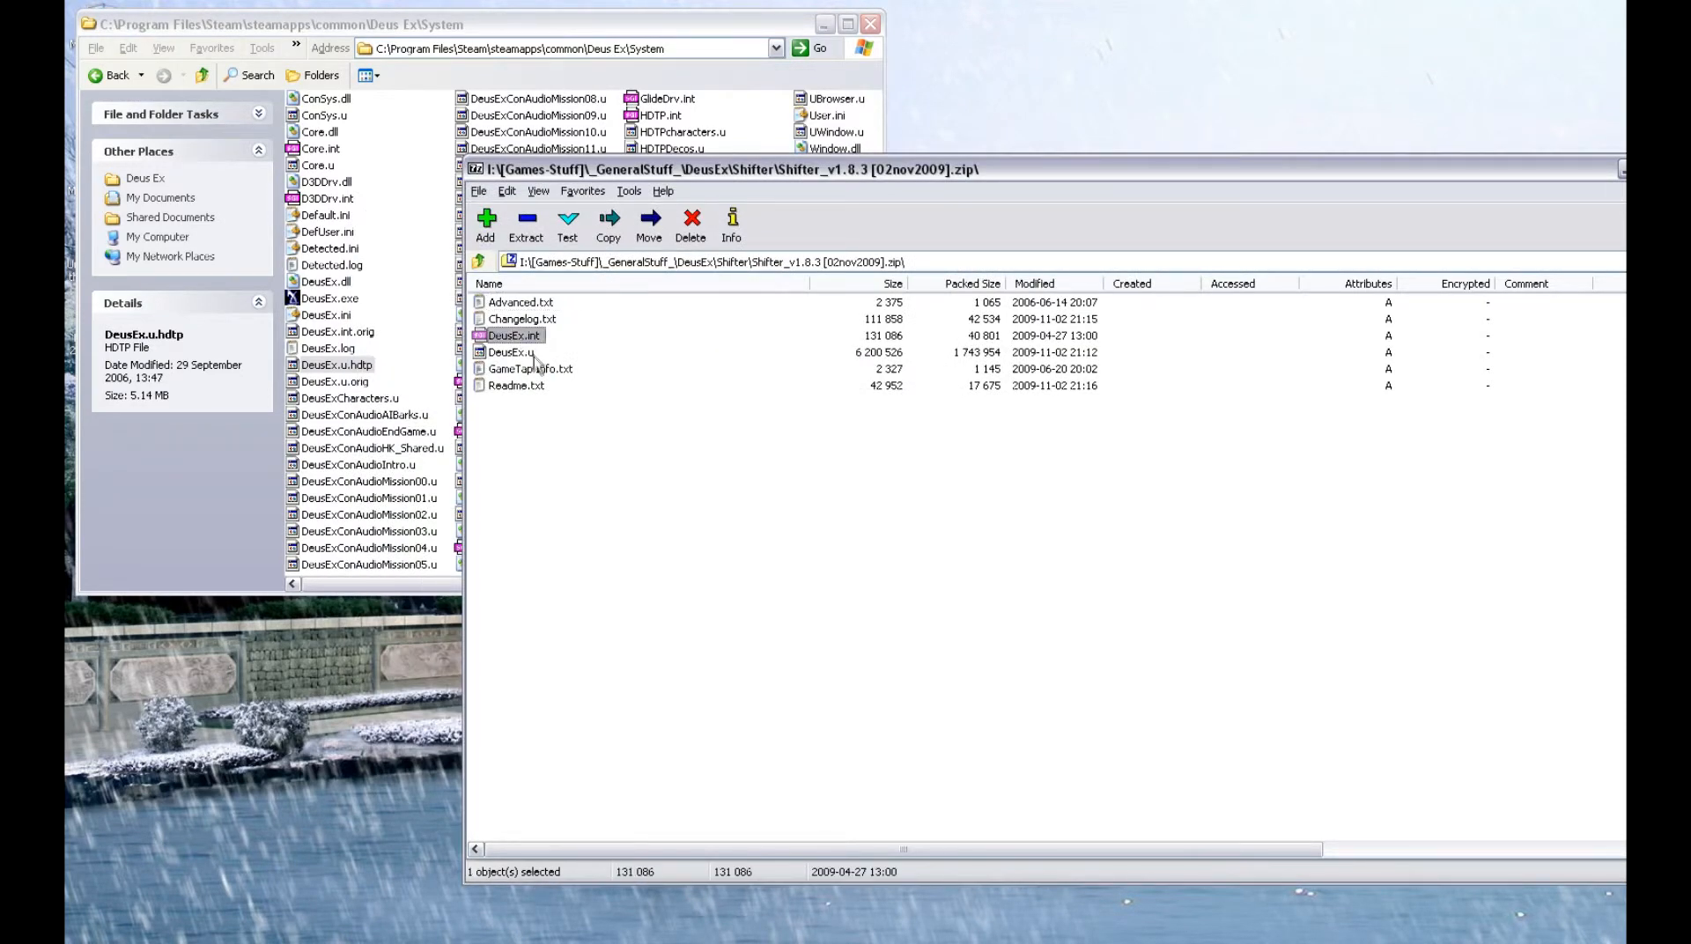
pyautogui.click(511, 351)
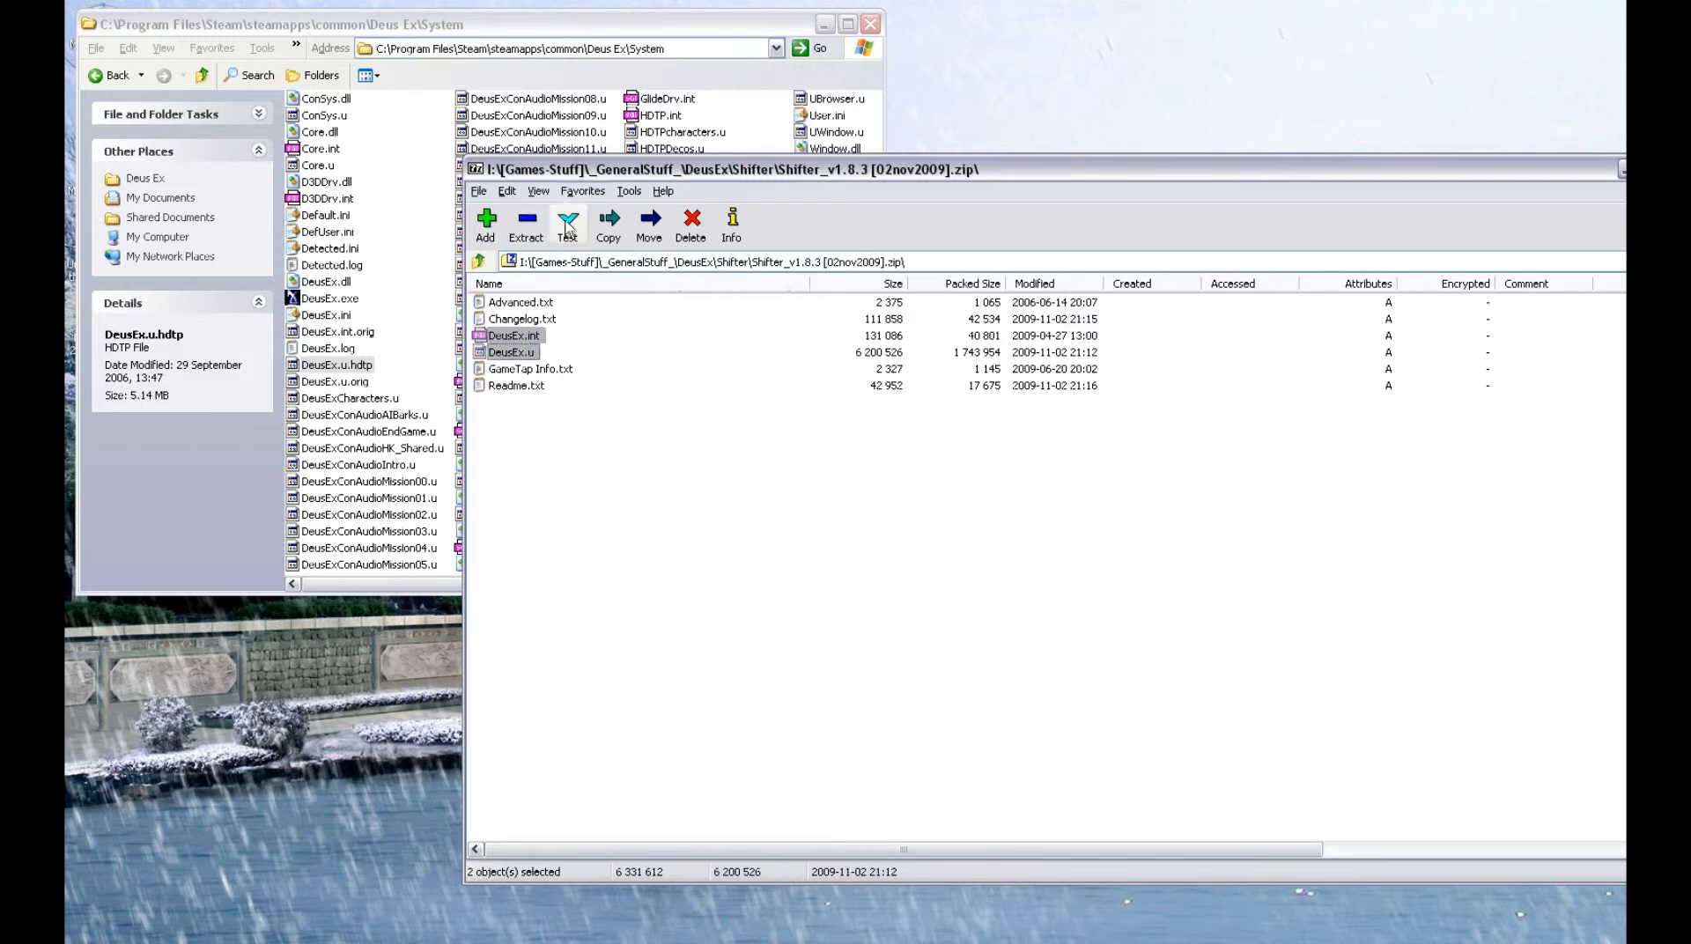
pyautogui.moveTo(722, 169); pyautogui.dragTo(1283, 144)
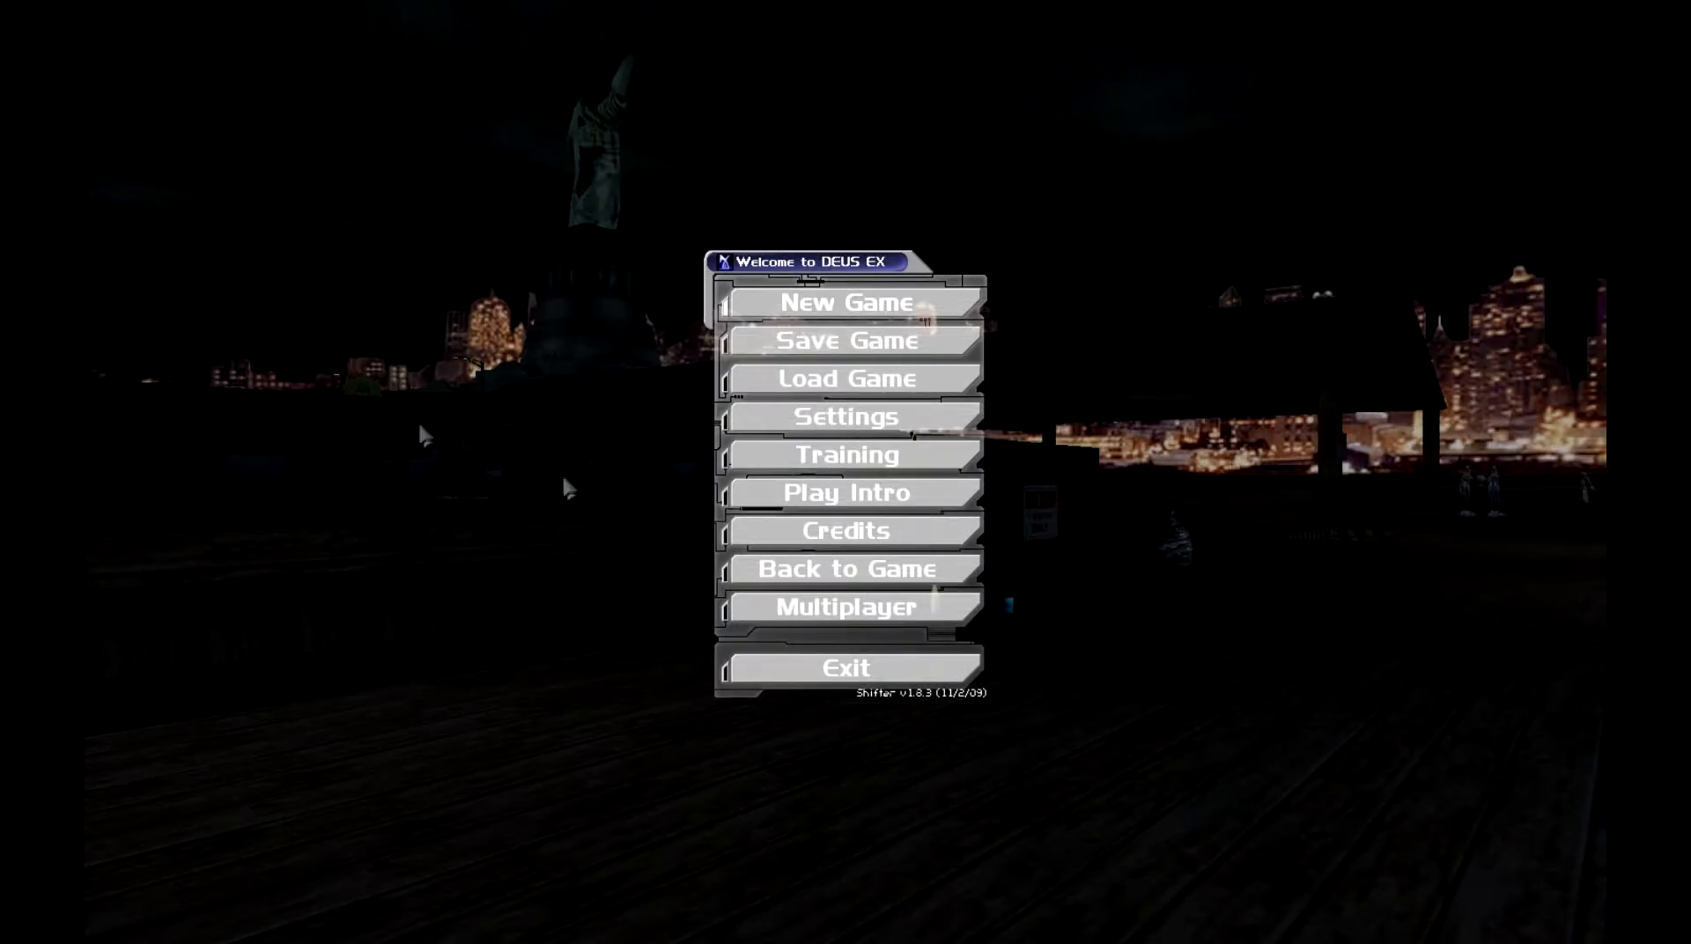
# Start a New Game from the Shifter v1.8.3 main menu
pyautogui.click(847, 569)
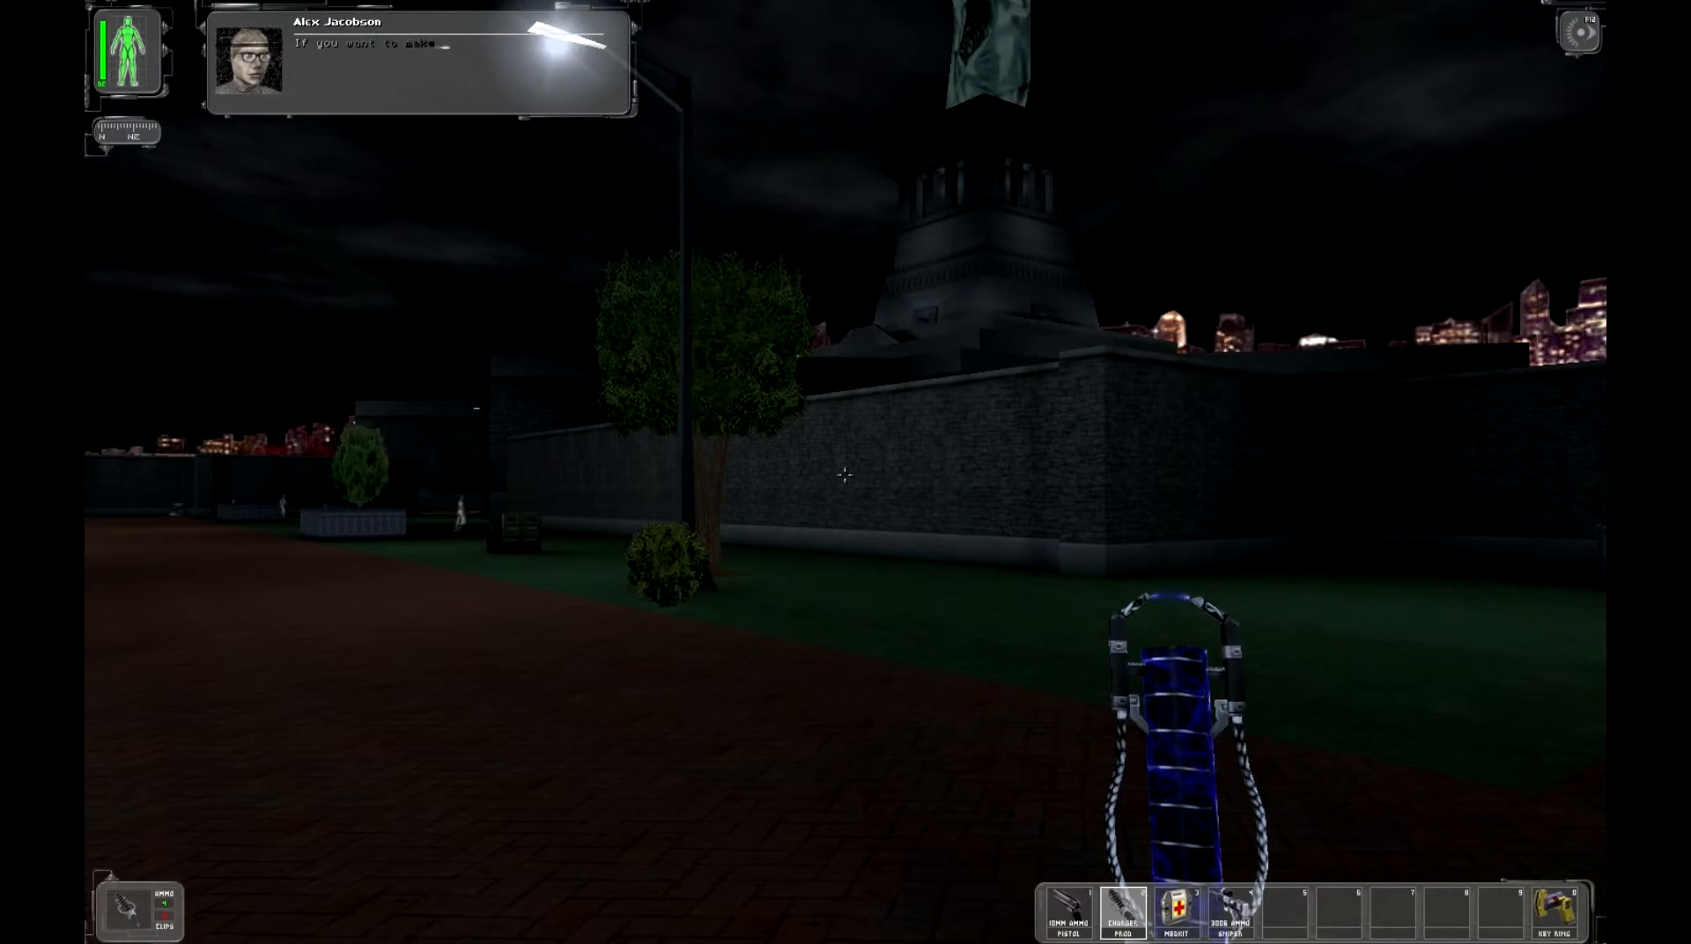
pyautogui.moveTo(845, 476)
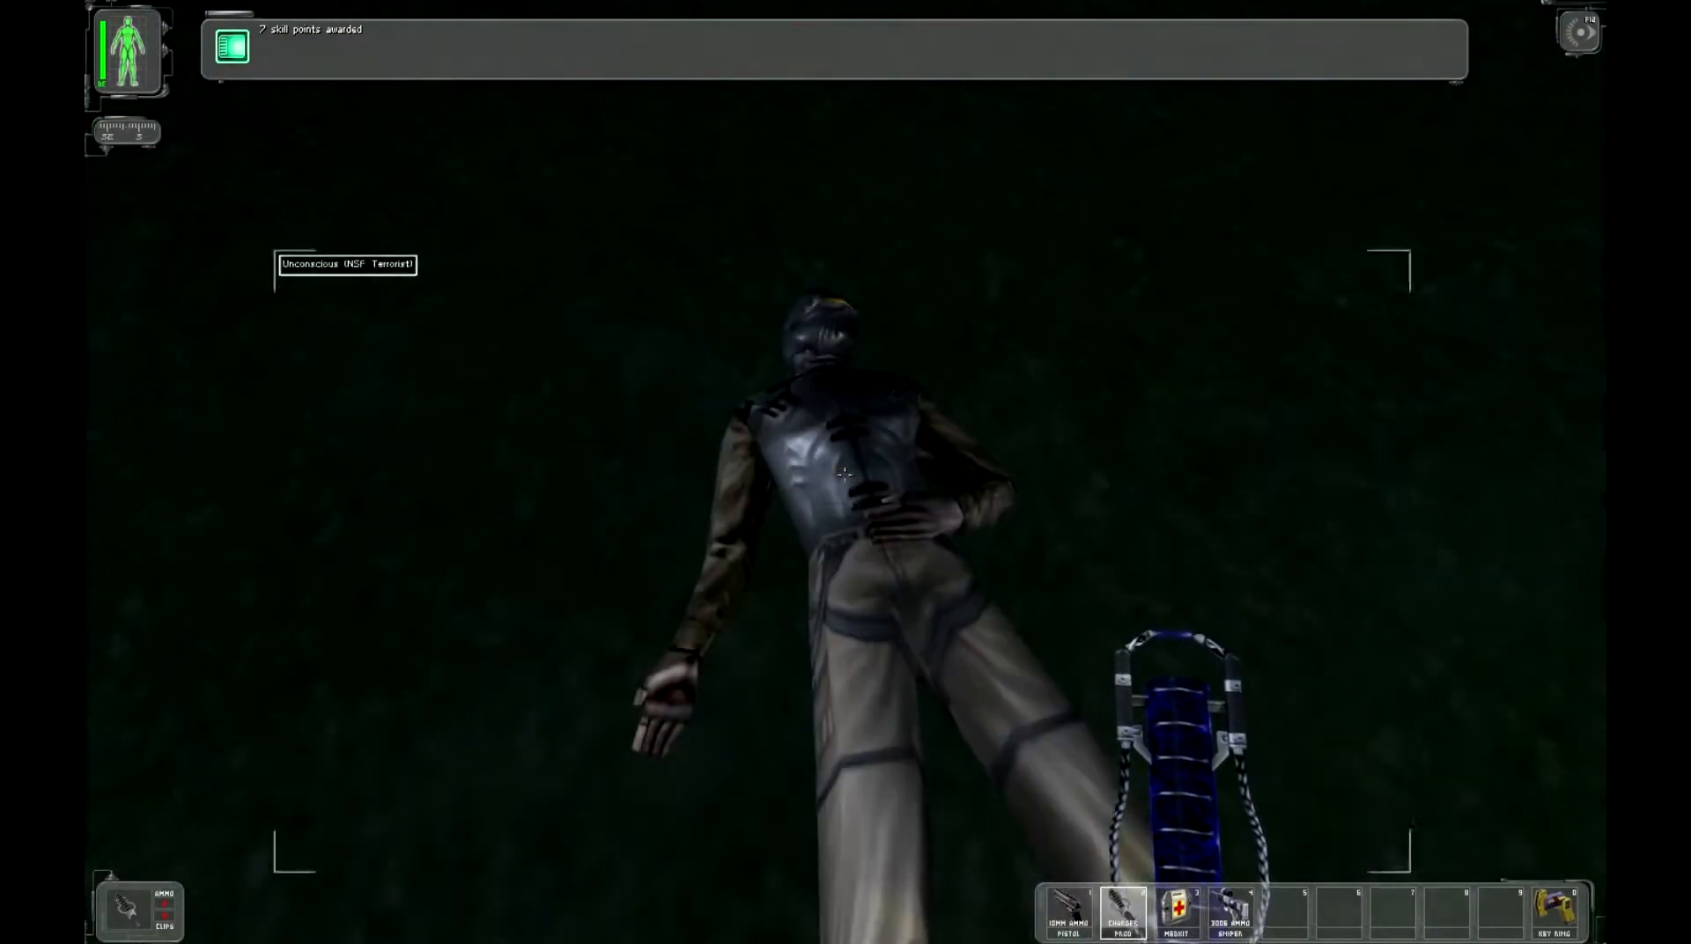
# Search the unconscious NSF terrorist, collecting 10mm ammo and a combat knife
pyautogui.click(844, 475)
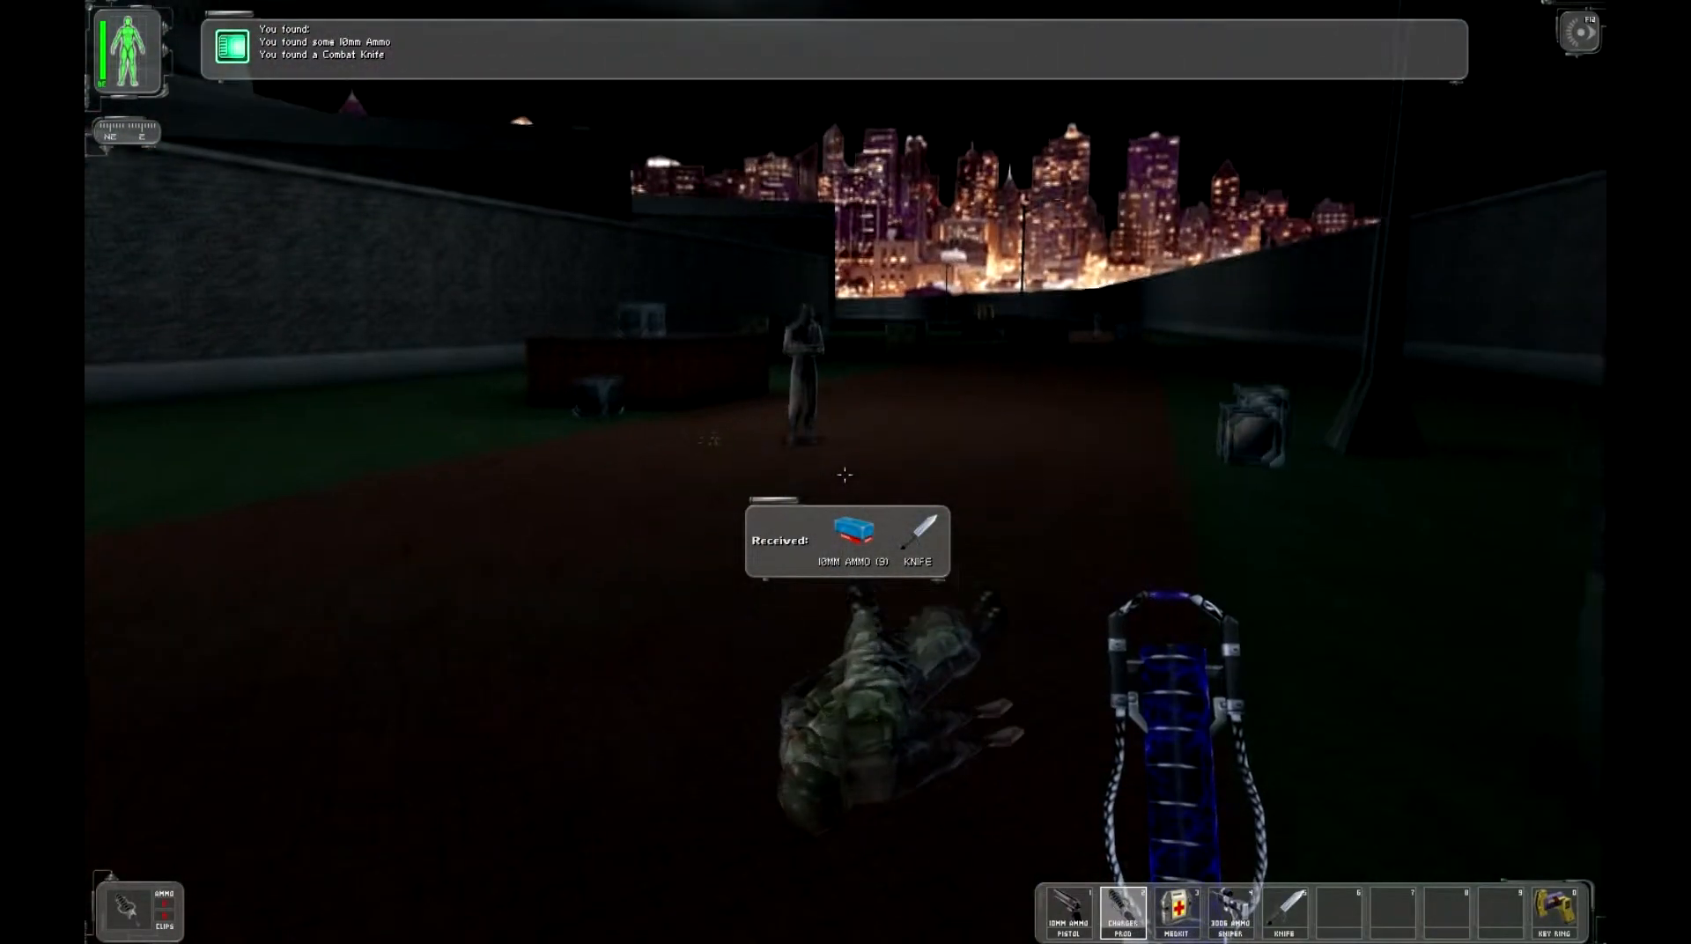